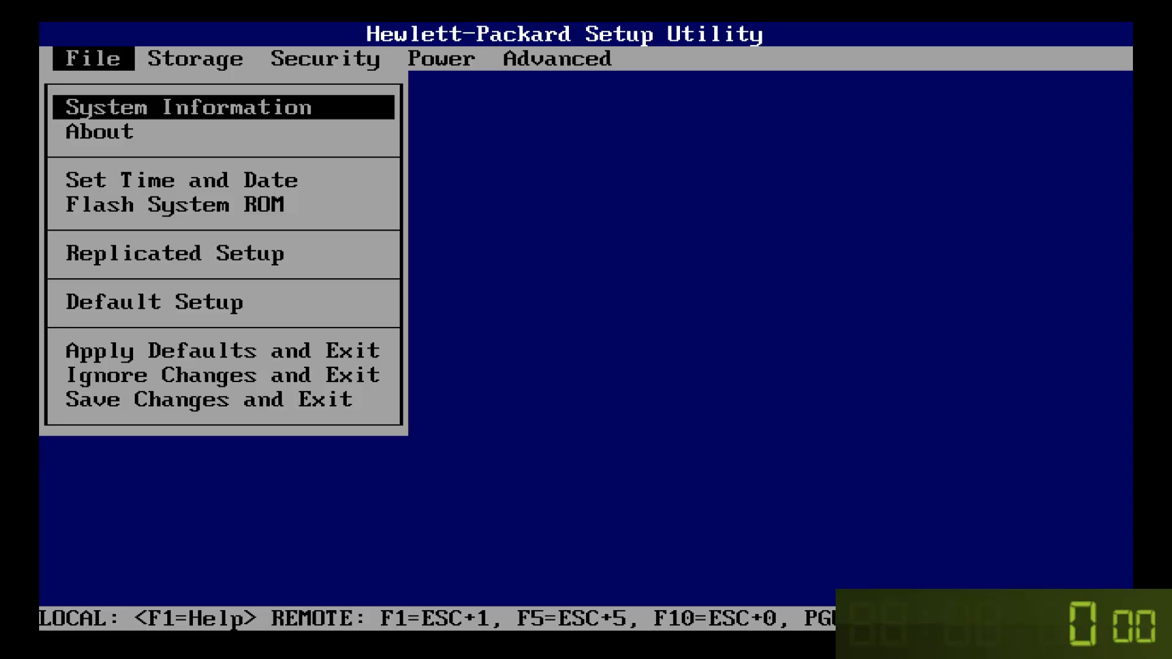
Step: Exit the HP BIOS setup utility so the PC boots into Windows setup
key(Down)
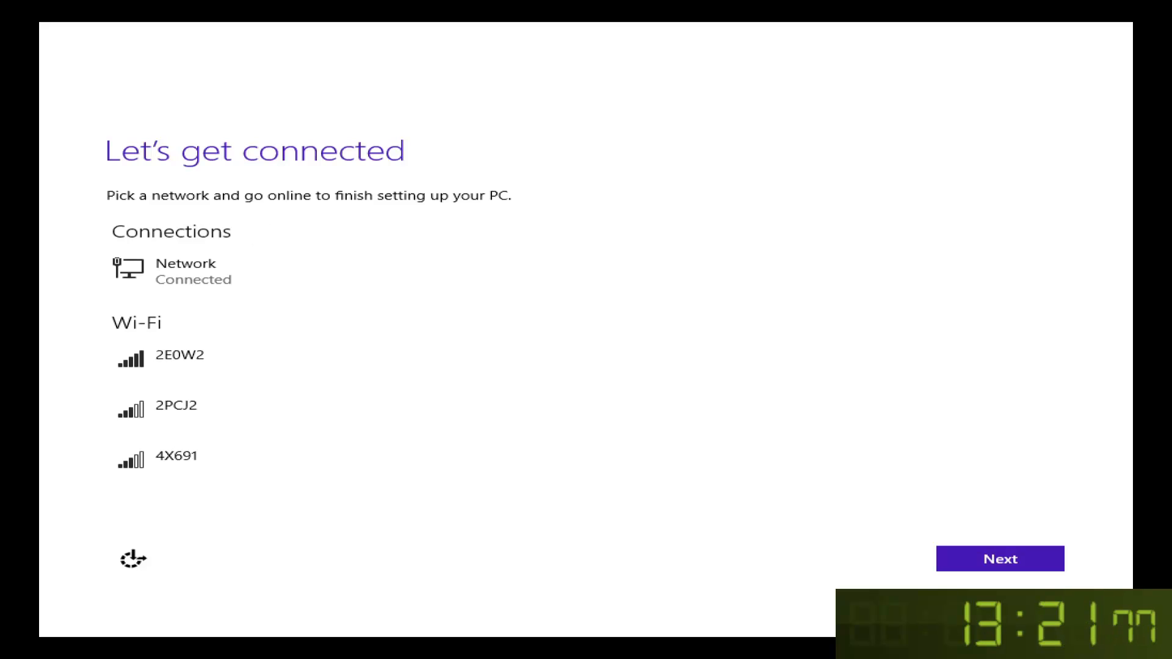
mouse_move(44, 30)
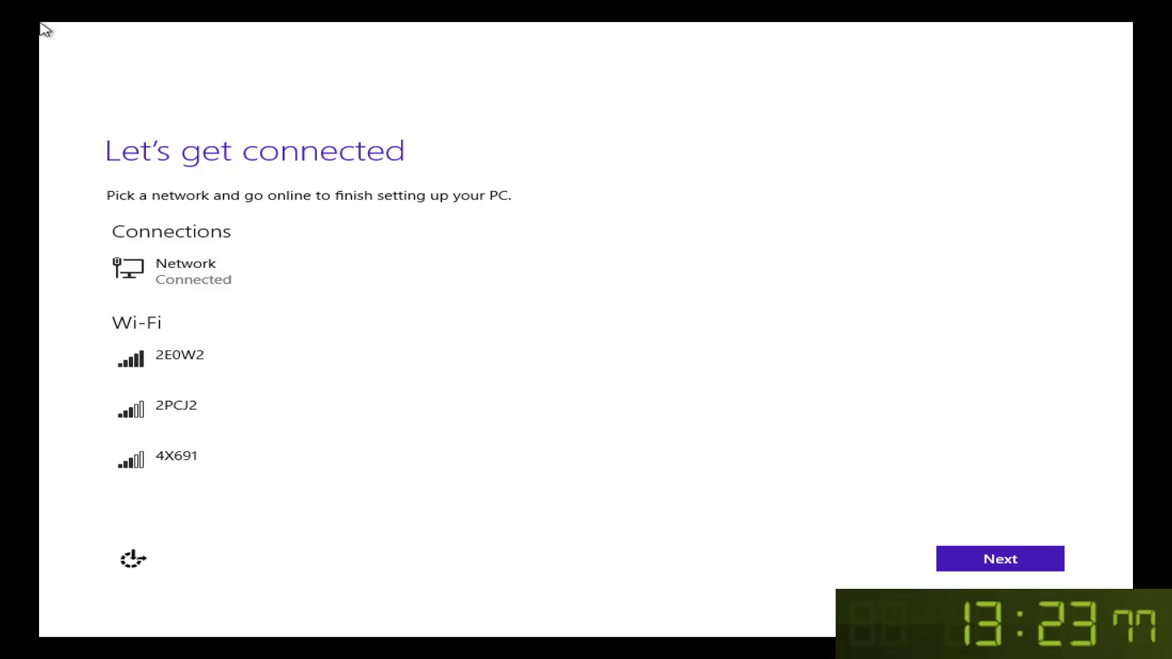
mouse_move(46, 218)
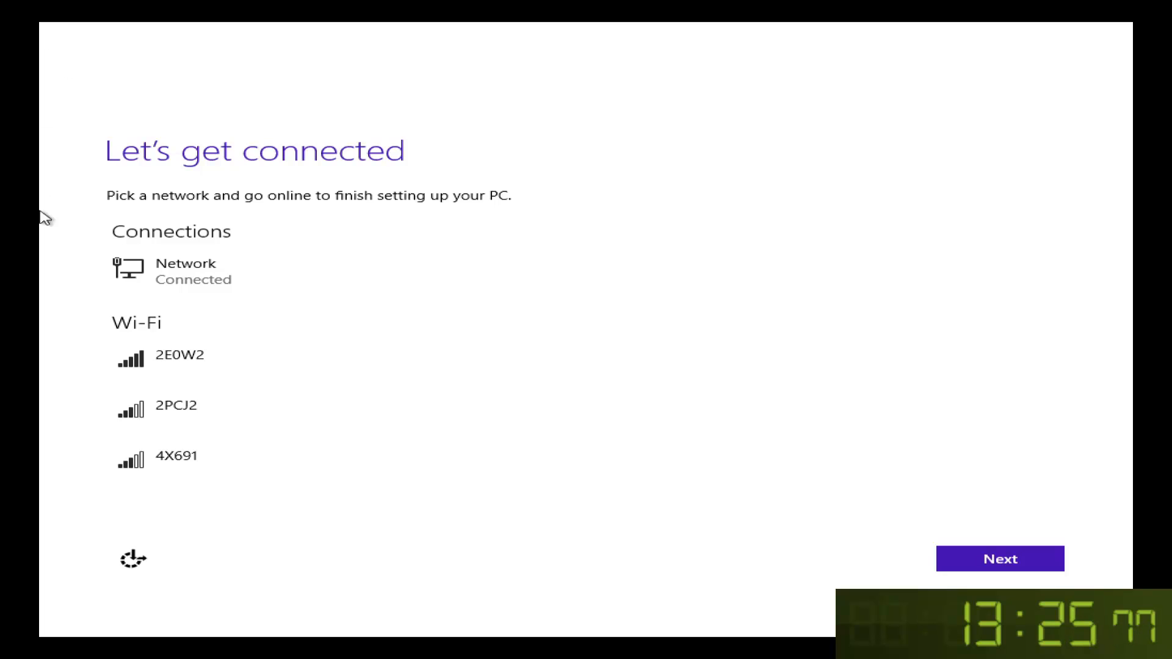
mouse_move(961, 559)
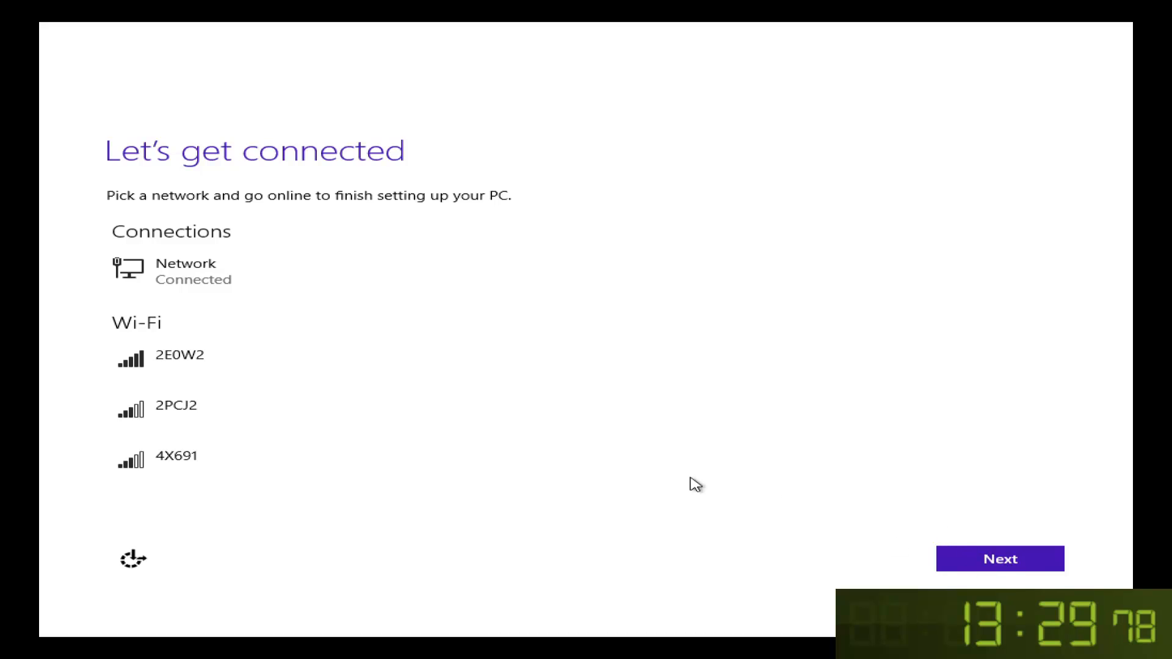
Step: Continue past the Let's get connected network page to the Microsoft account form
click(999, 558)
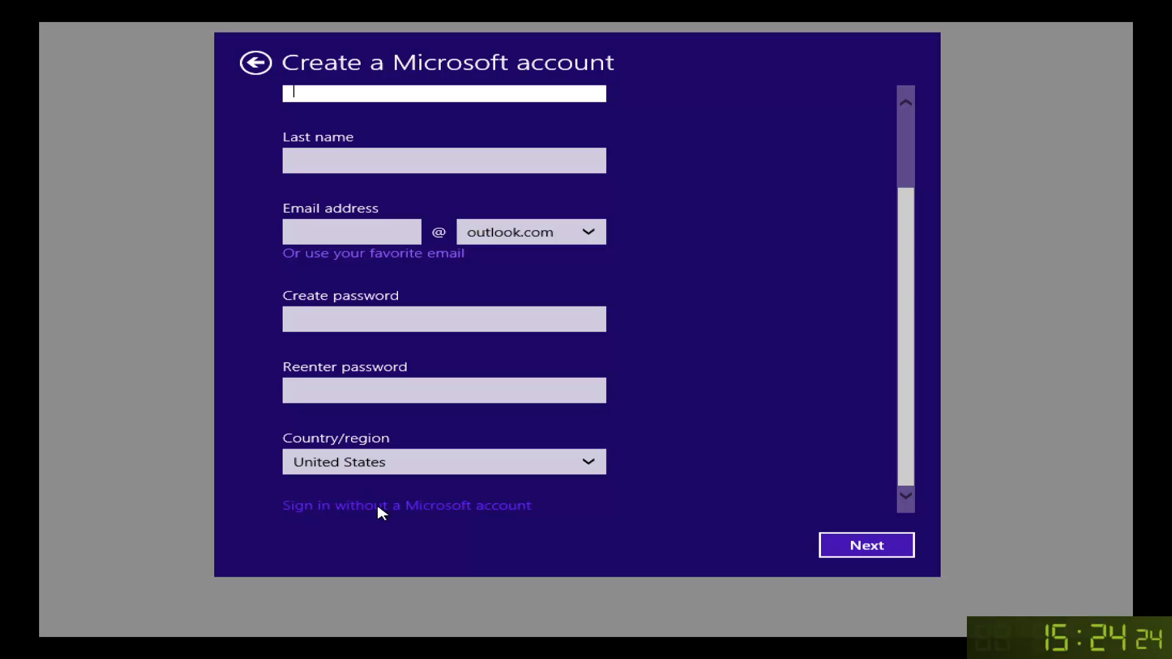
Step: Sign in without a Microsoft account and finish setup with a local account
click(406, 505)
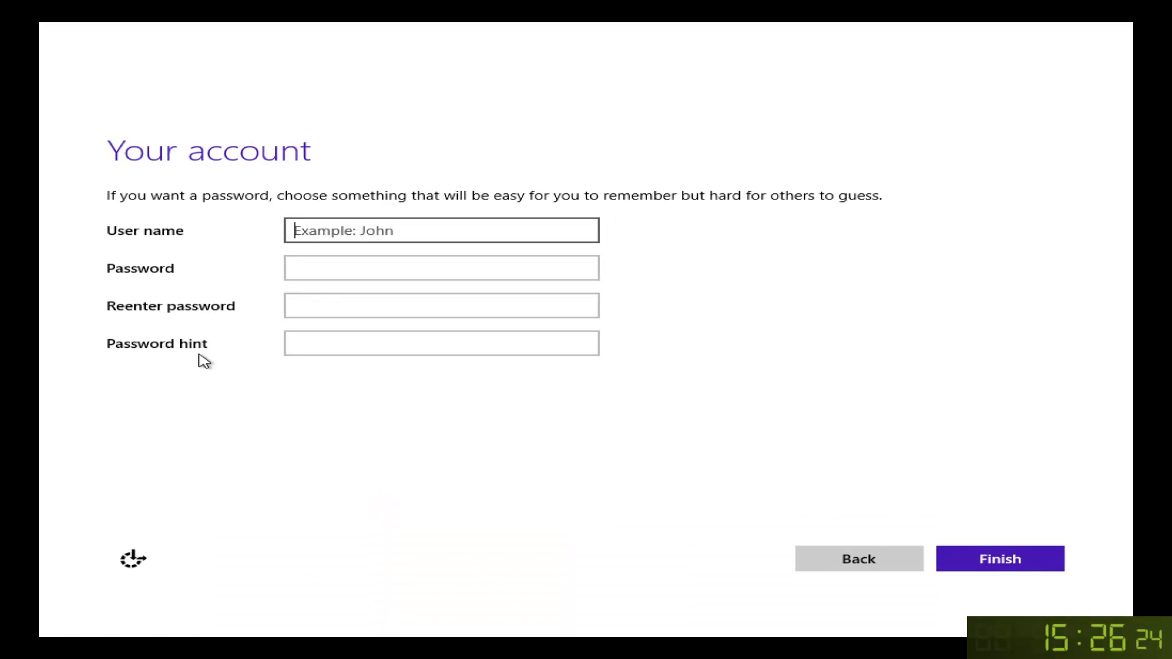
click(999, 558)
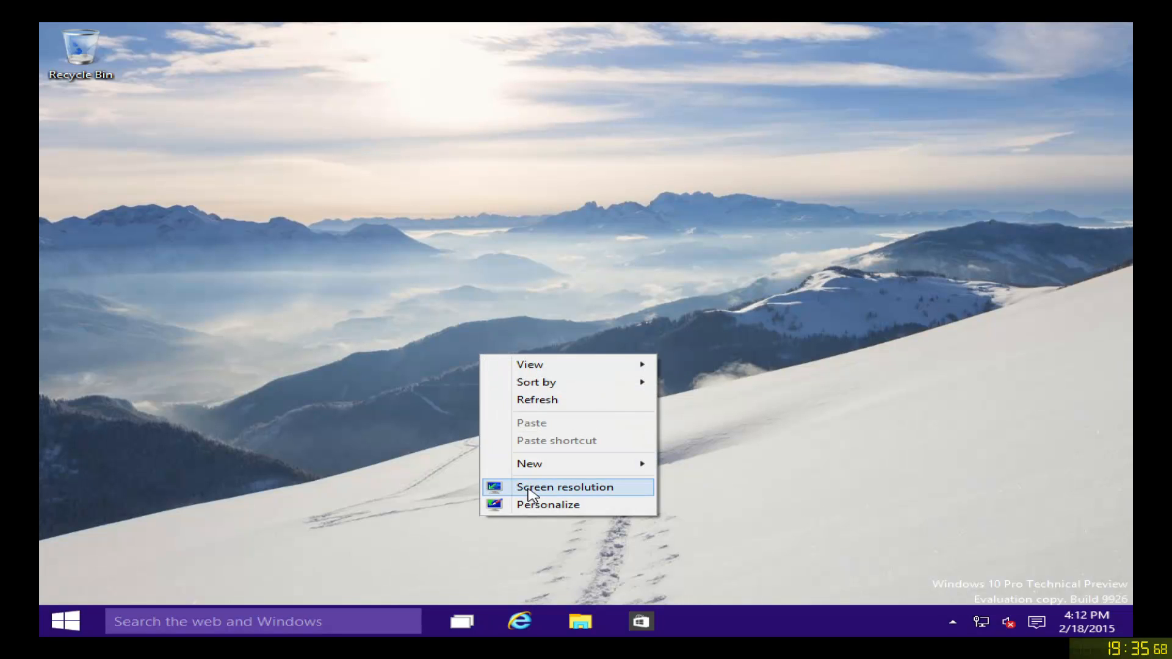
Step: Open Screen resolution from the desktop context menu, showing 1024 × 768
click(564, 486)
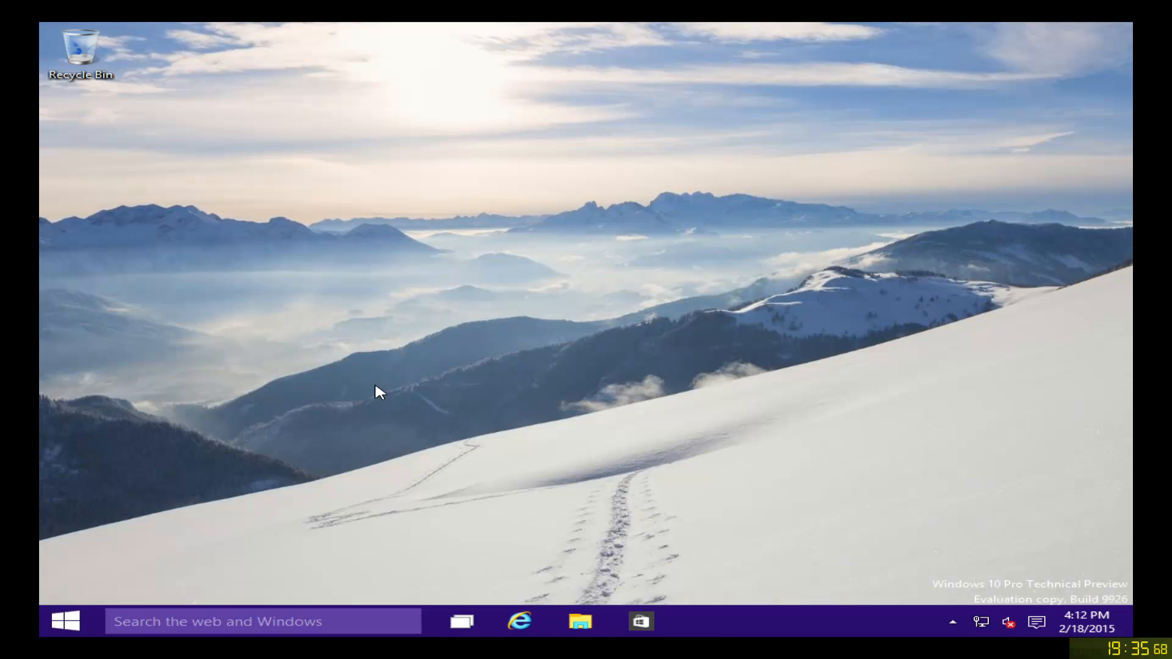
mouse_move(619, 346)
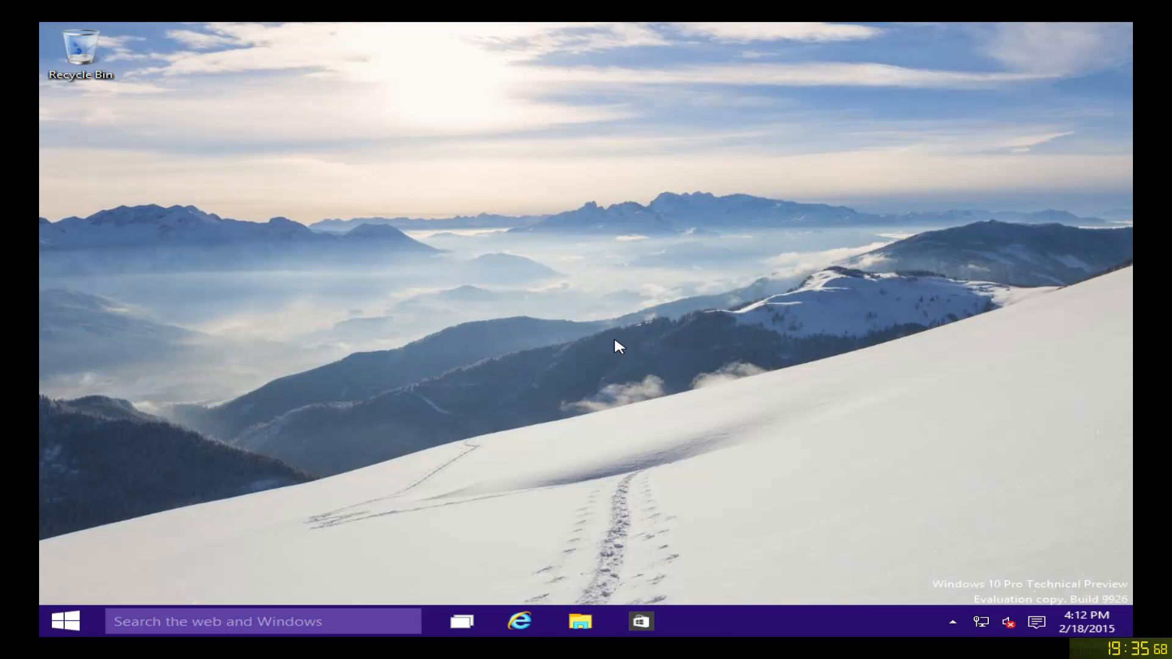
click(581, 621)
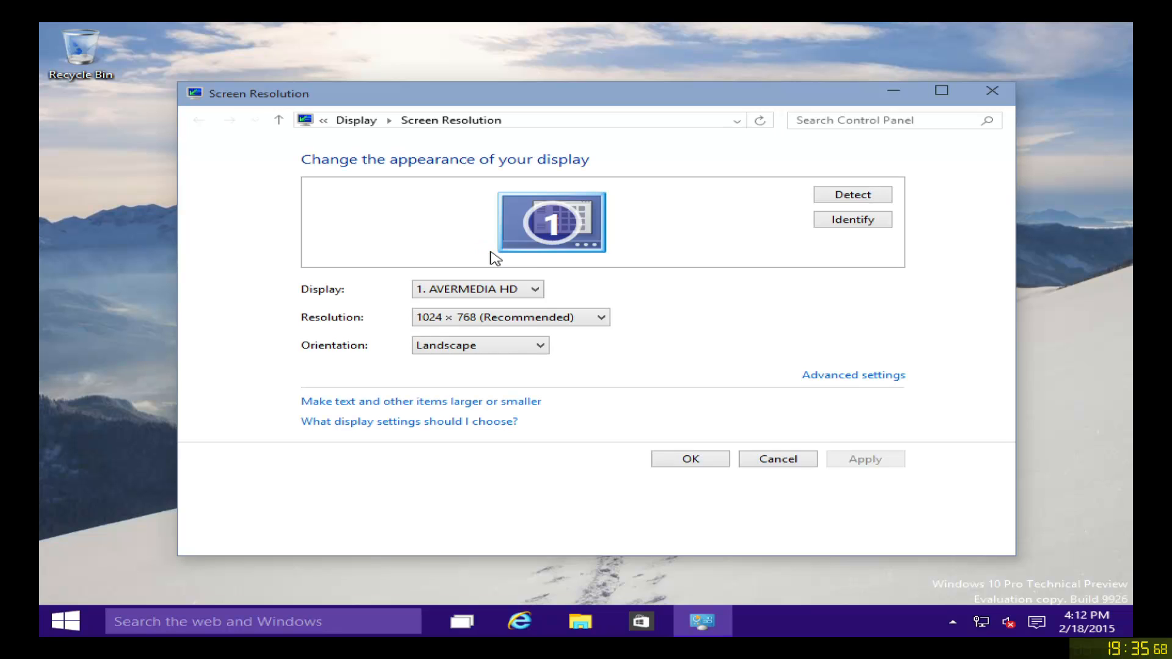
mouse_move(493, 341)
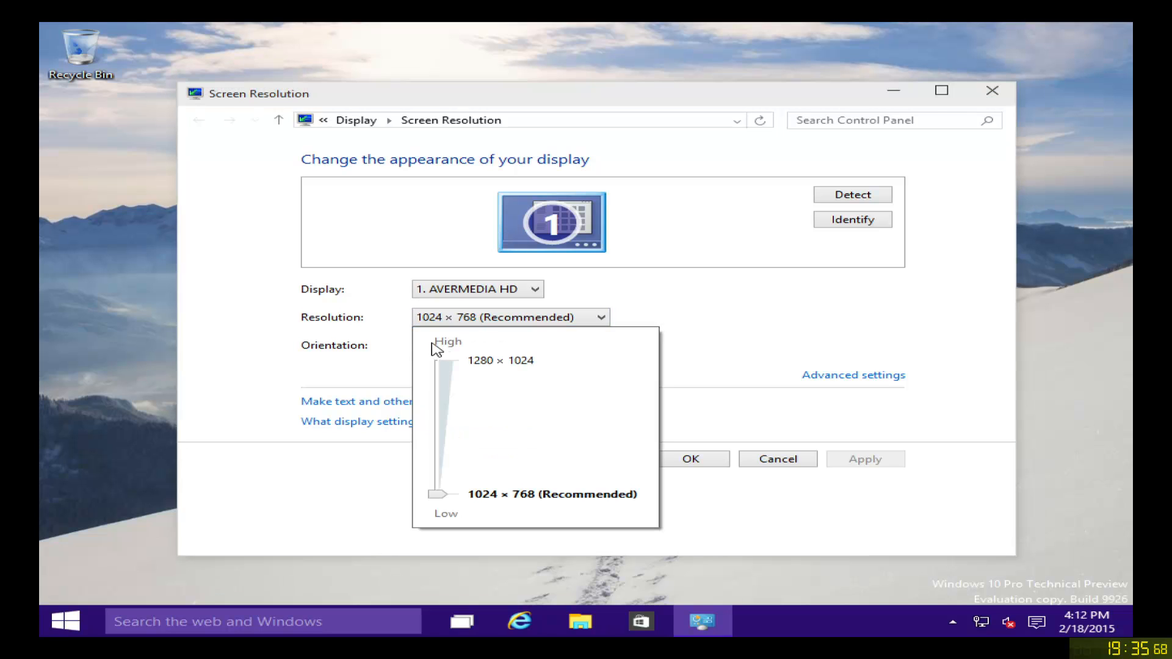
mouse_move(438, 373)
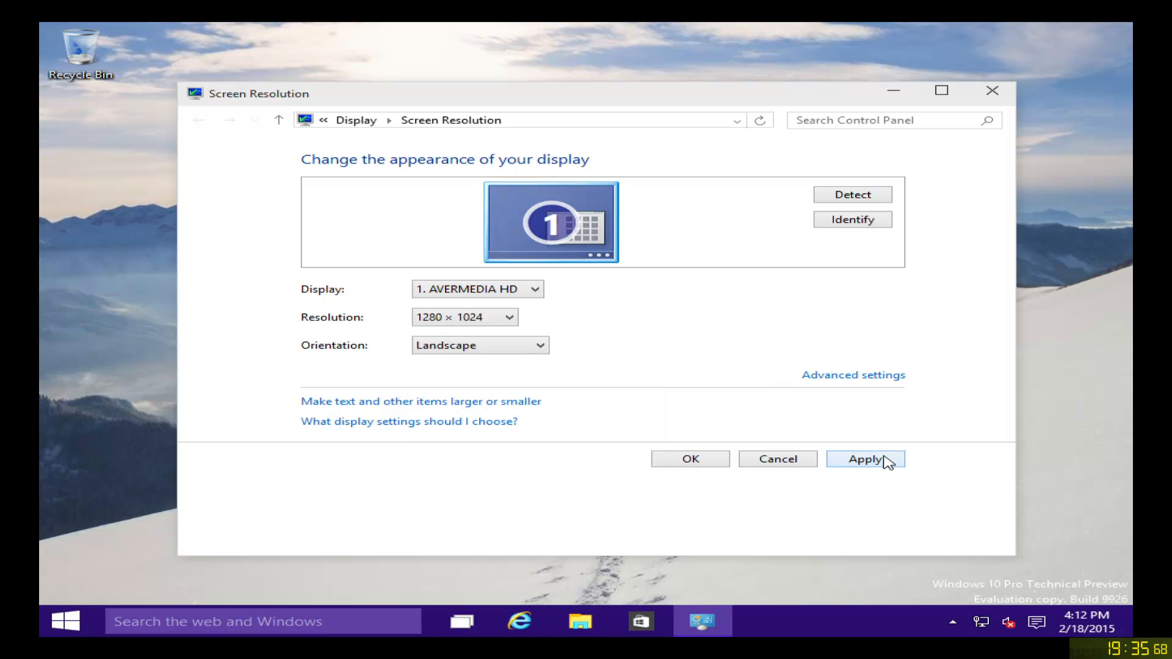
Step: Set the display to 1280 × 1024, keep the changes and confirm with OK
click(865, 459)
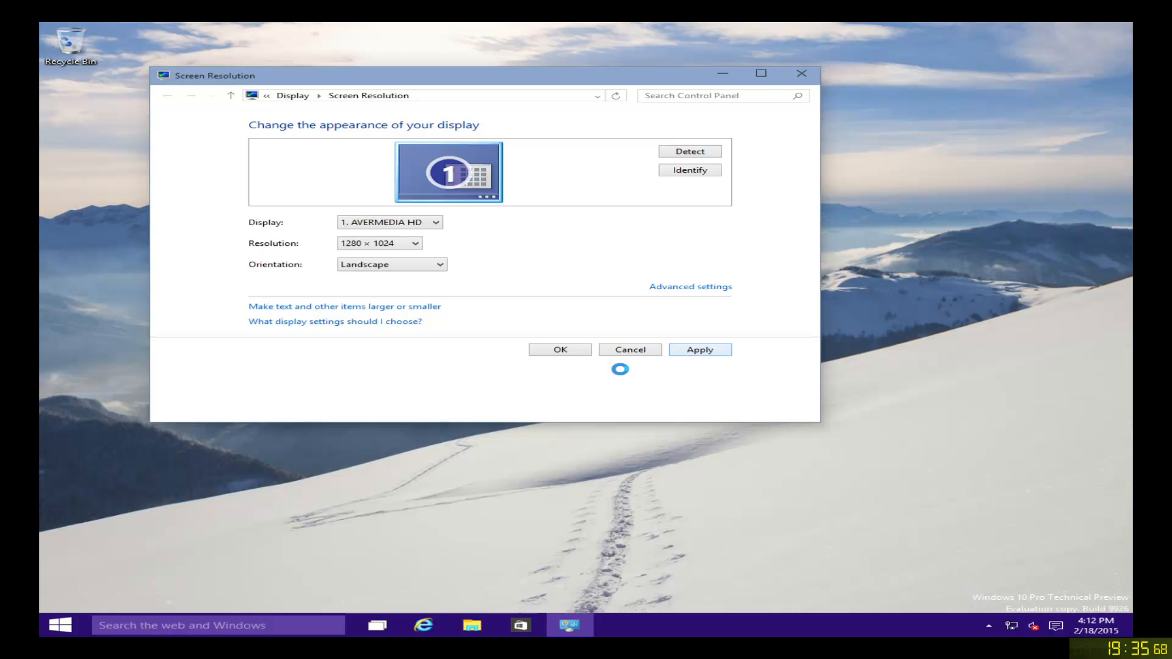
click(699, 349)
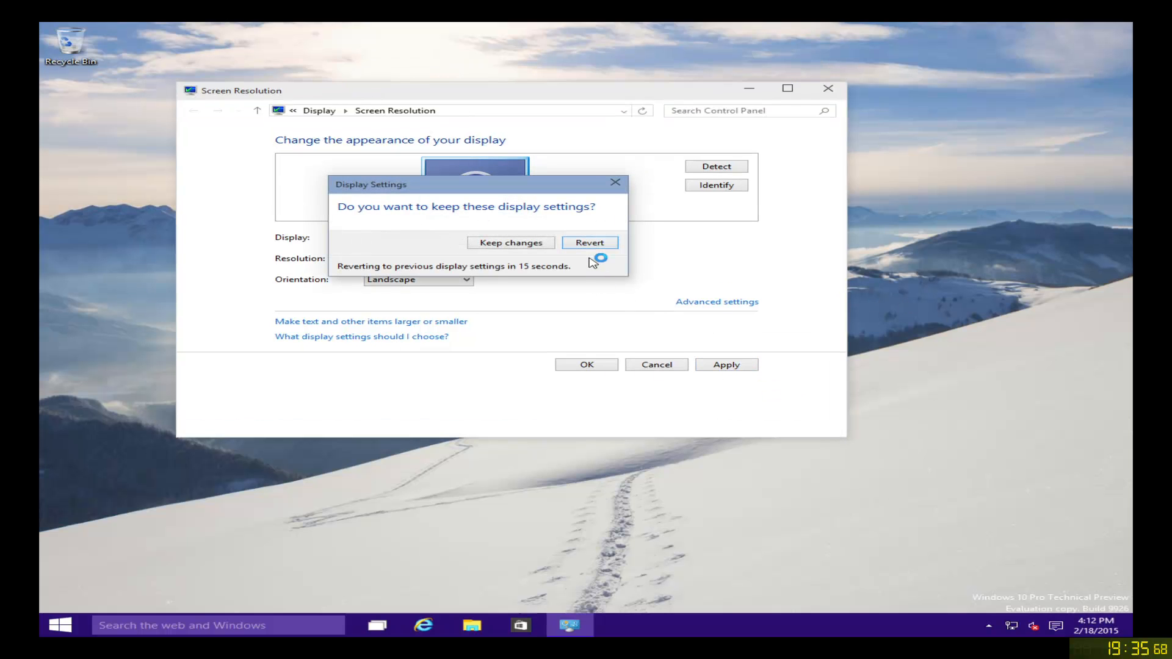
click(510, 243)
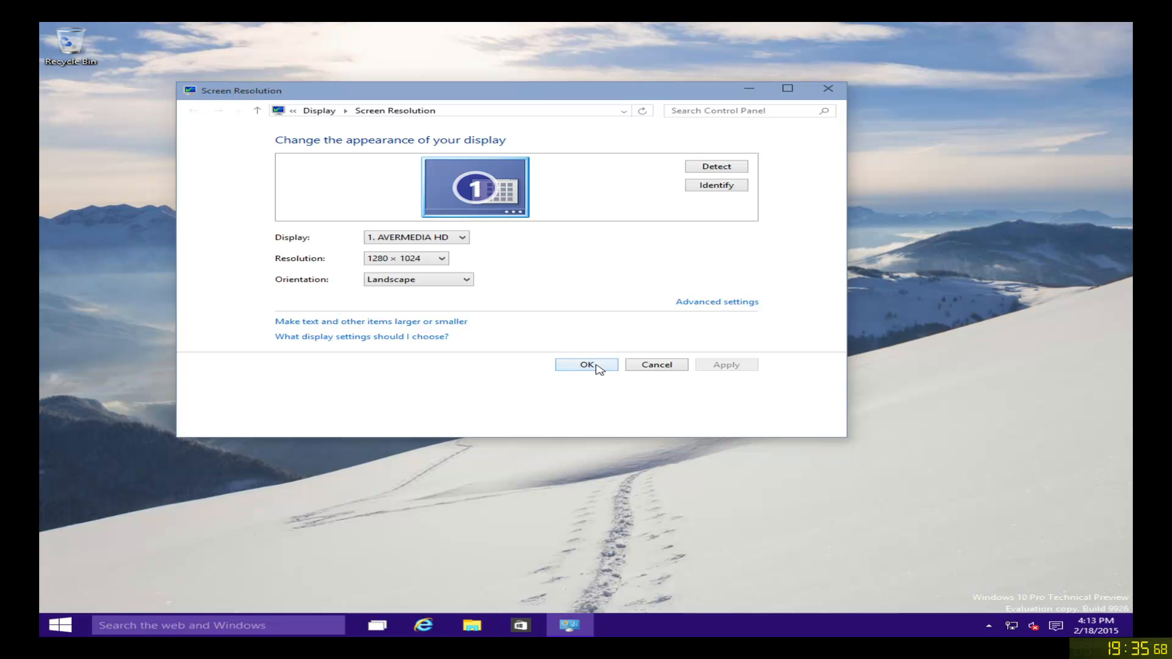
click(586, 365)
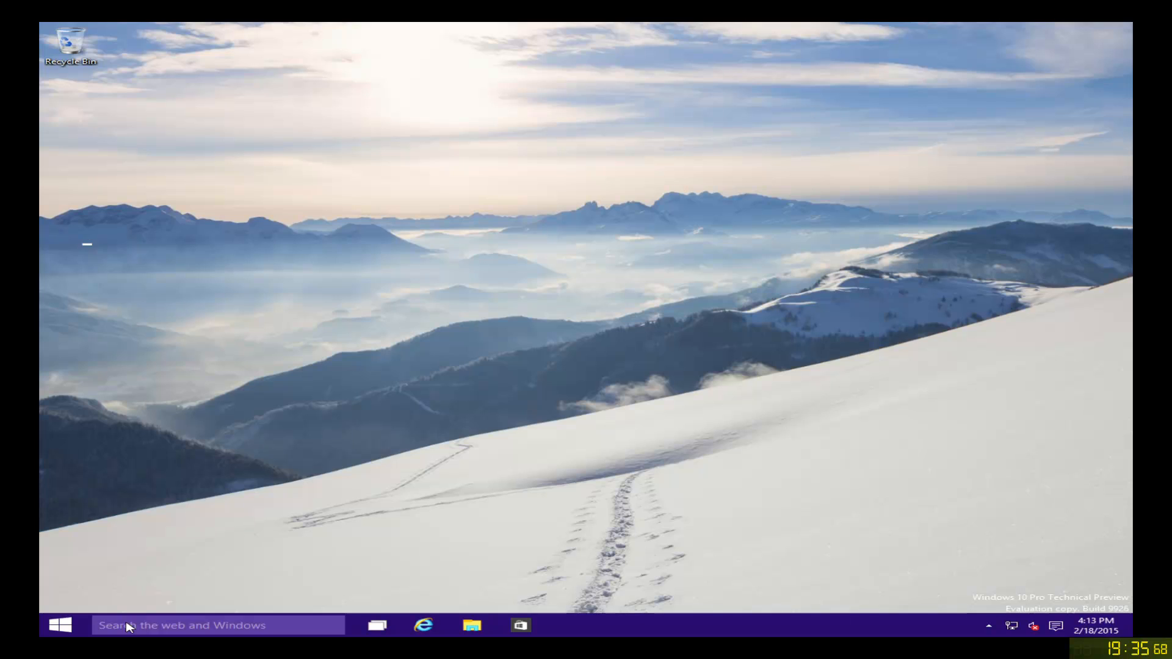
Step: Search the taskbar for 'windows update' to list Windows Update web suggestions
text(pdate)
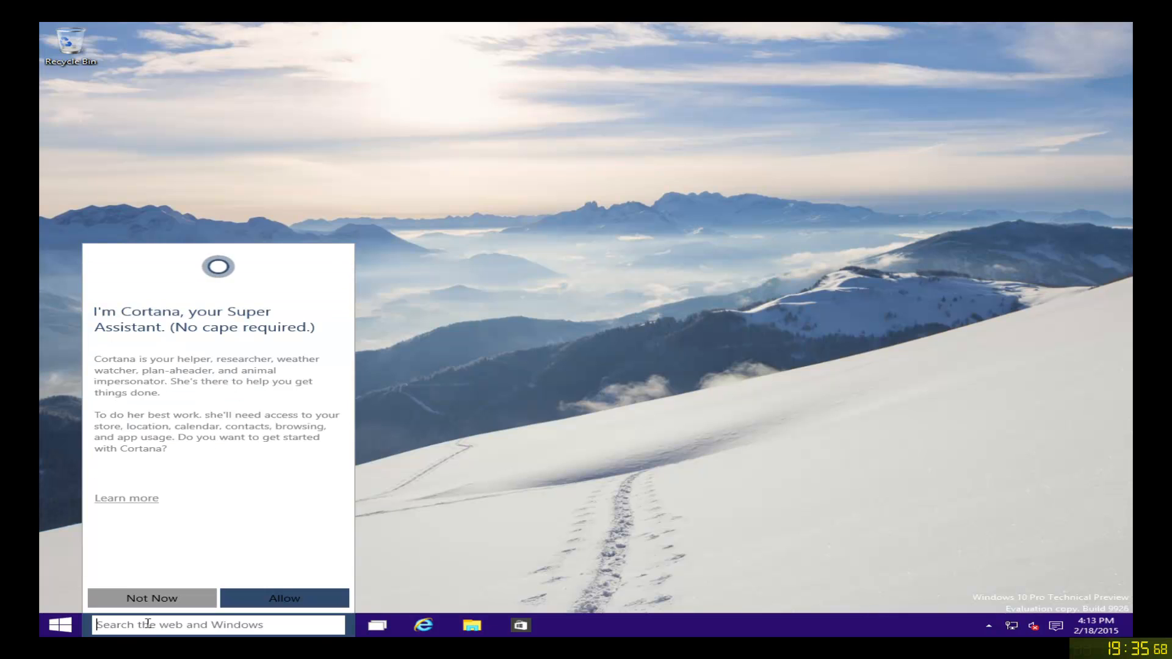
text(update)
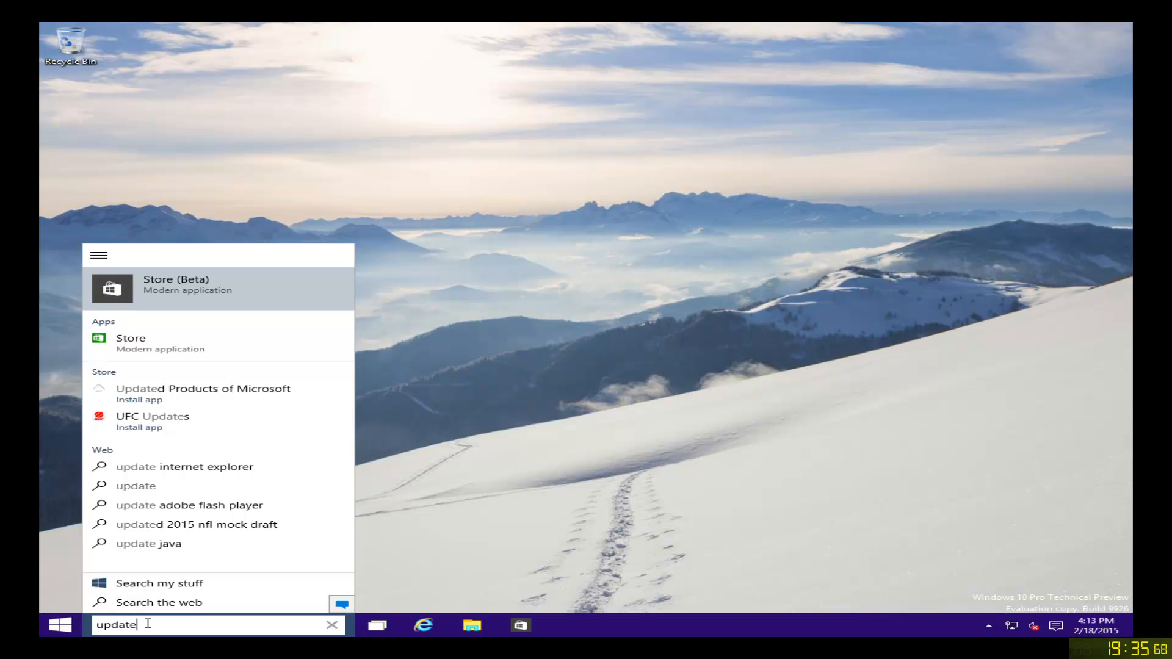
double_click(116, 625)
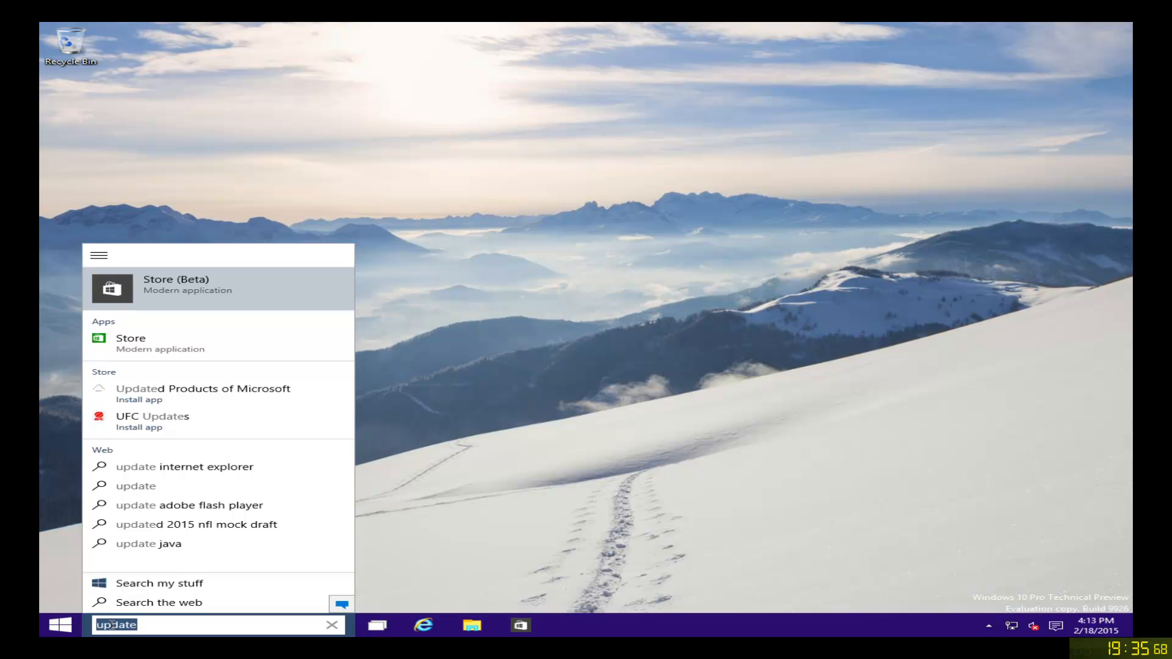
text(windows up)
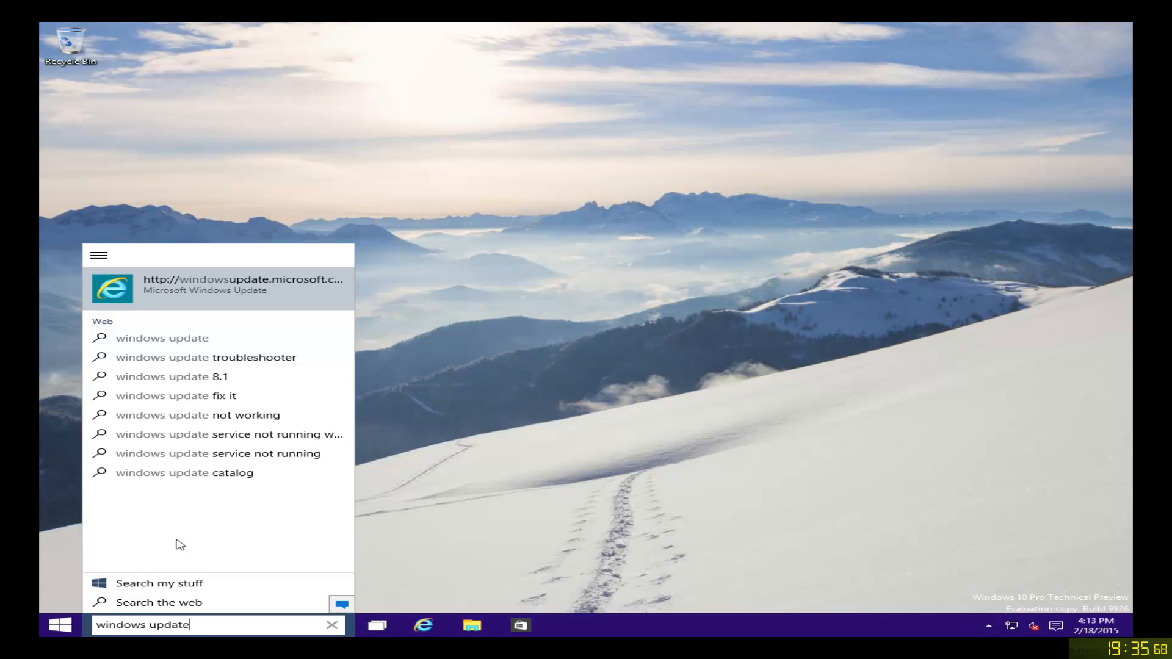
click(60, 624)
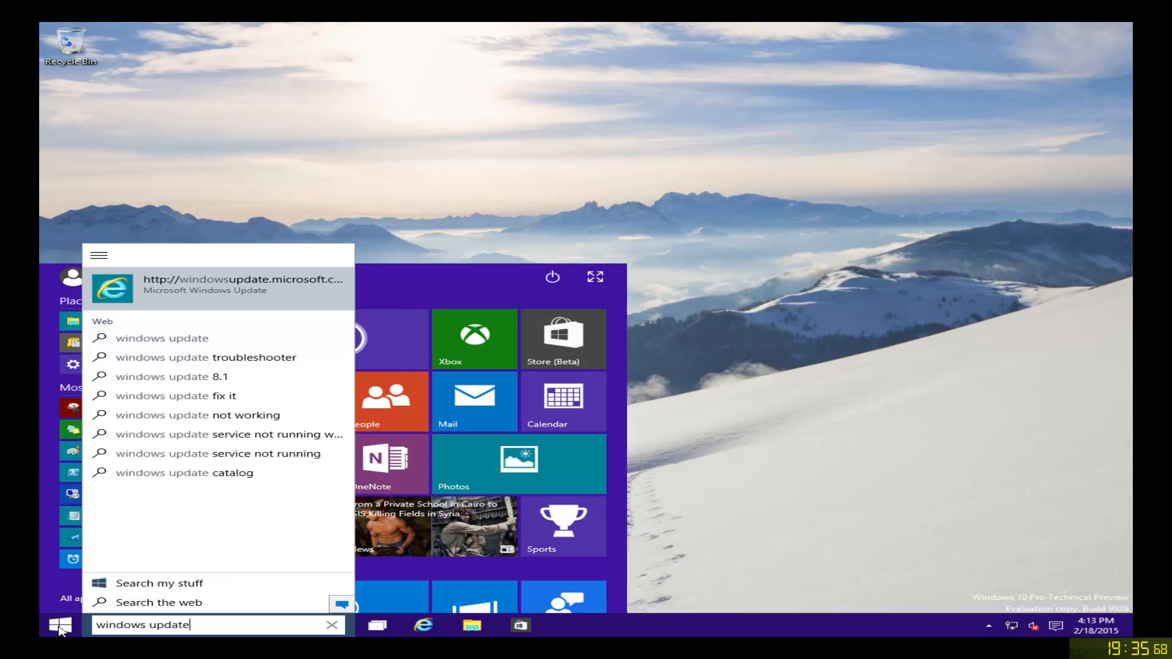
Step: Scroll the Start menu tiles and launch the Settings app
click(332, 624)
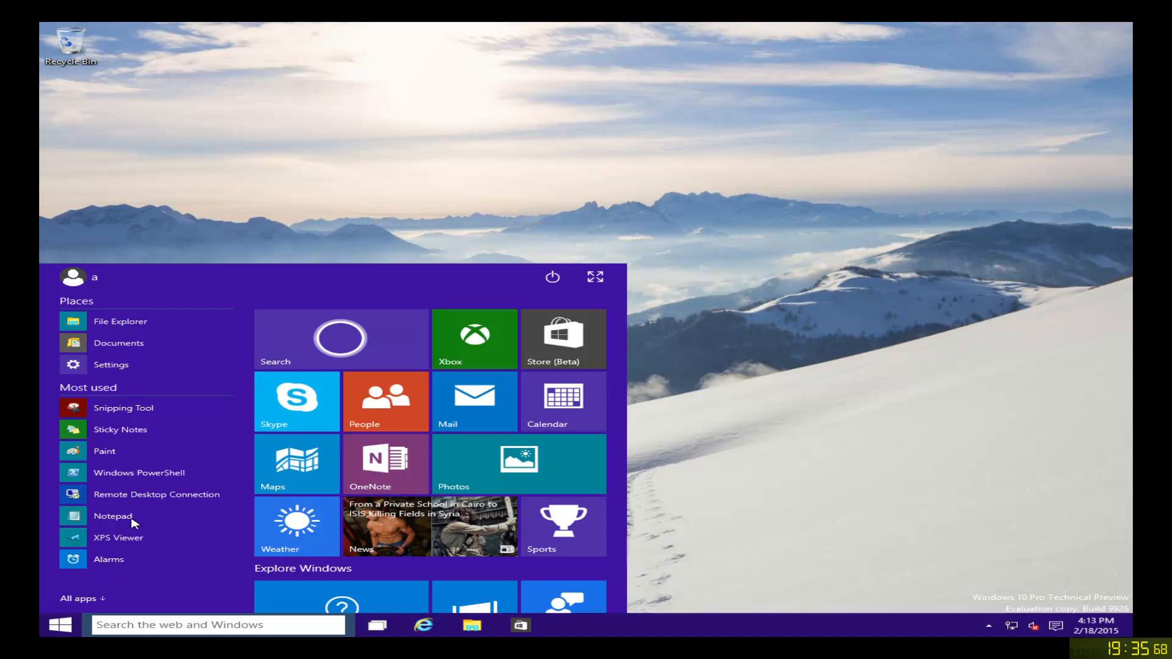
scroll(down, 3)
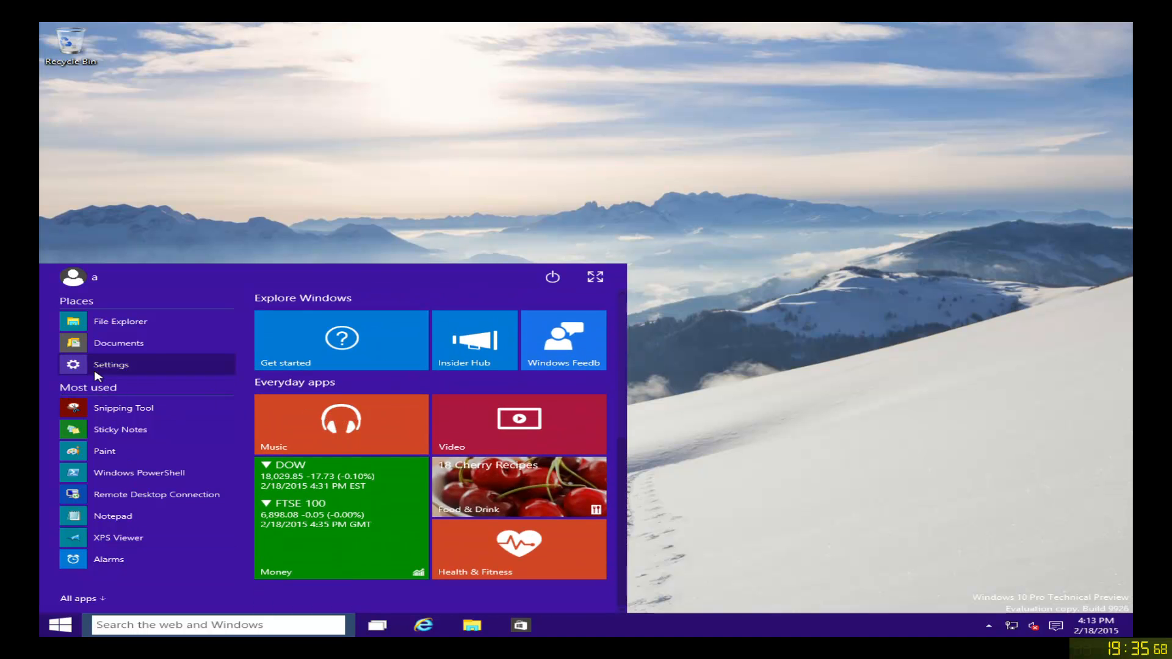
mouse_move(649, 329)
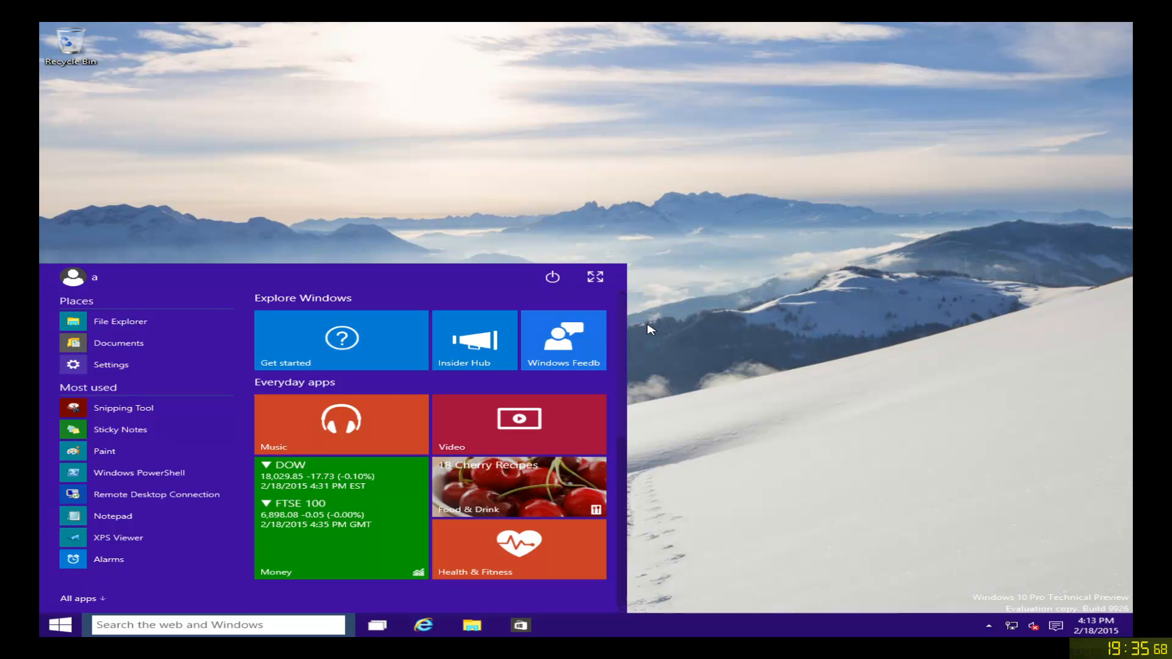
click(110, 365)
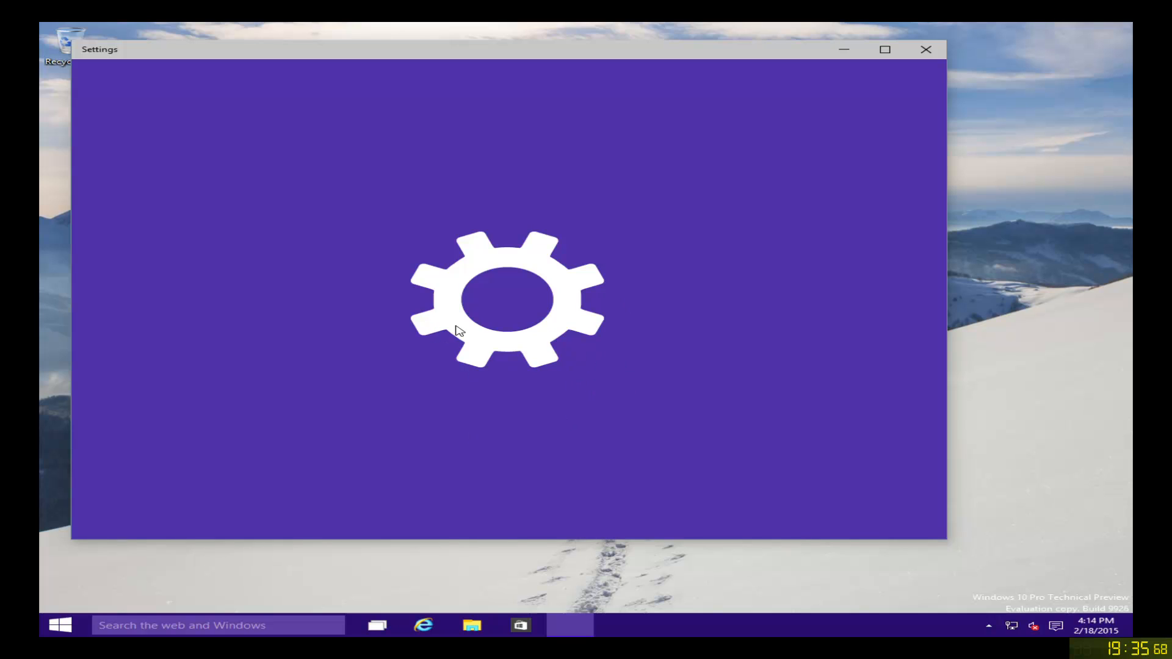
mouse_move(452, 332)
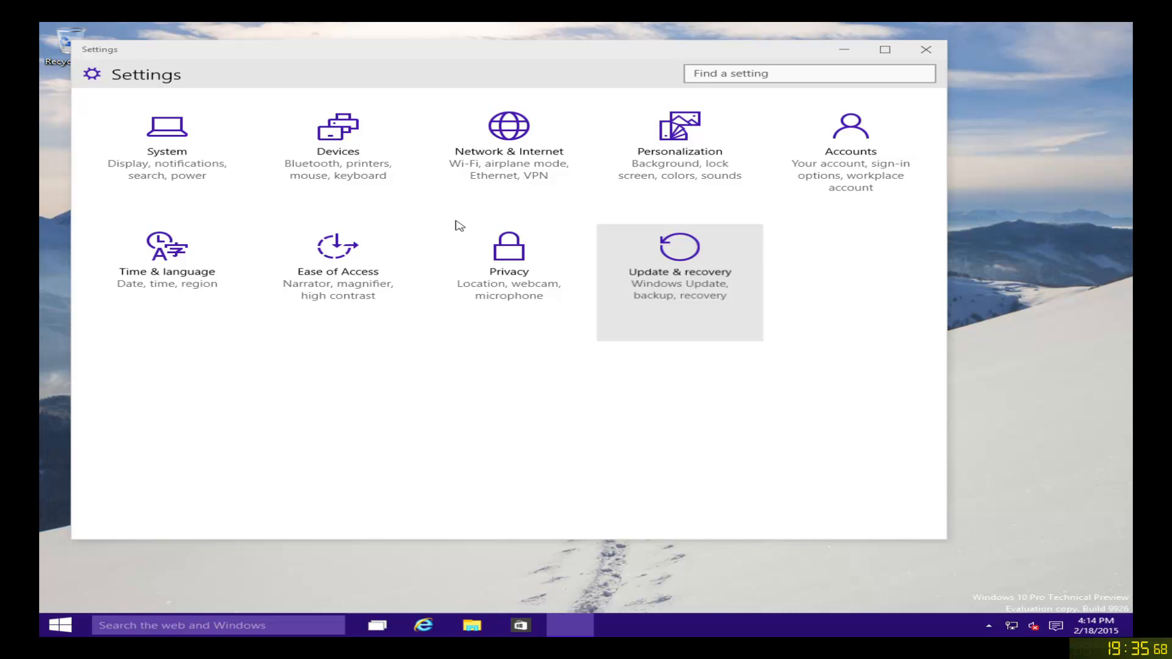
Step: Show Update & recovery's advanced options, with preview builds installing Slow
click(679, 271)
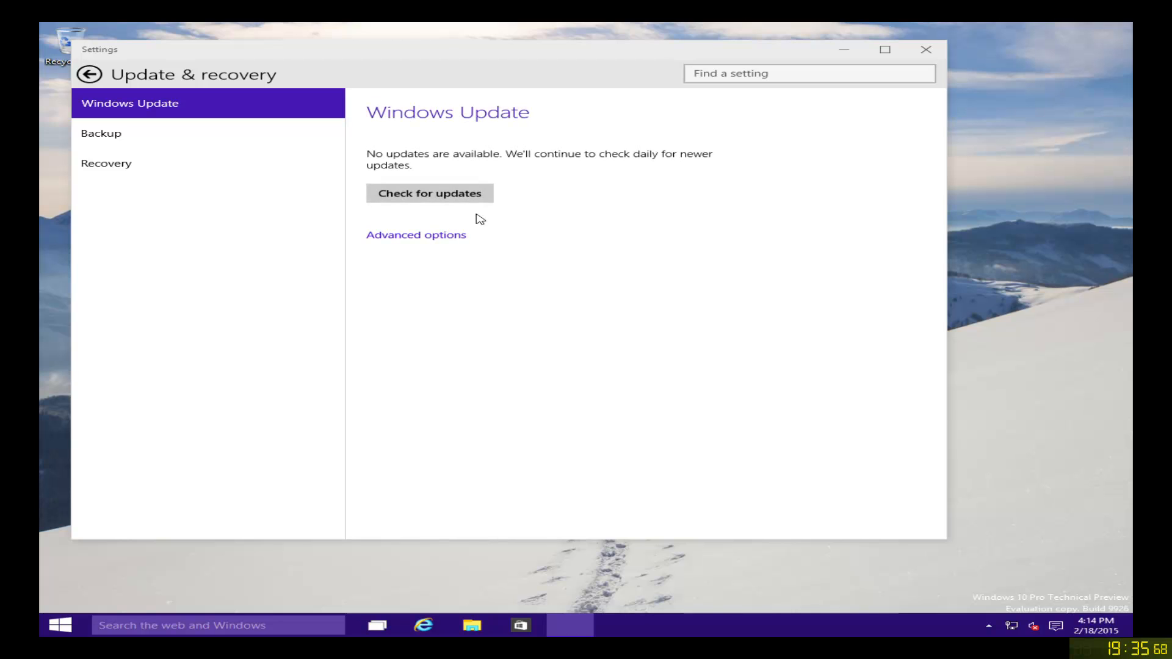
mouse_move(411, 237)
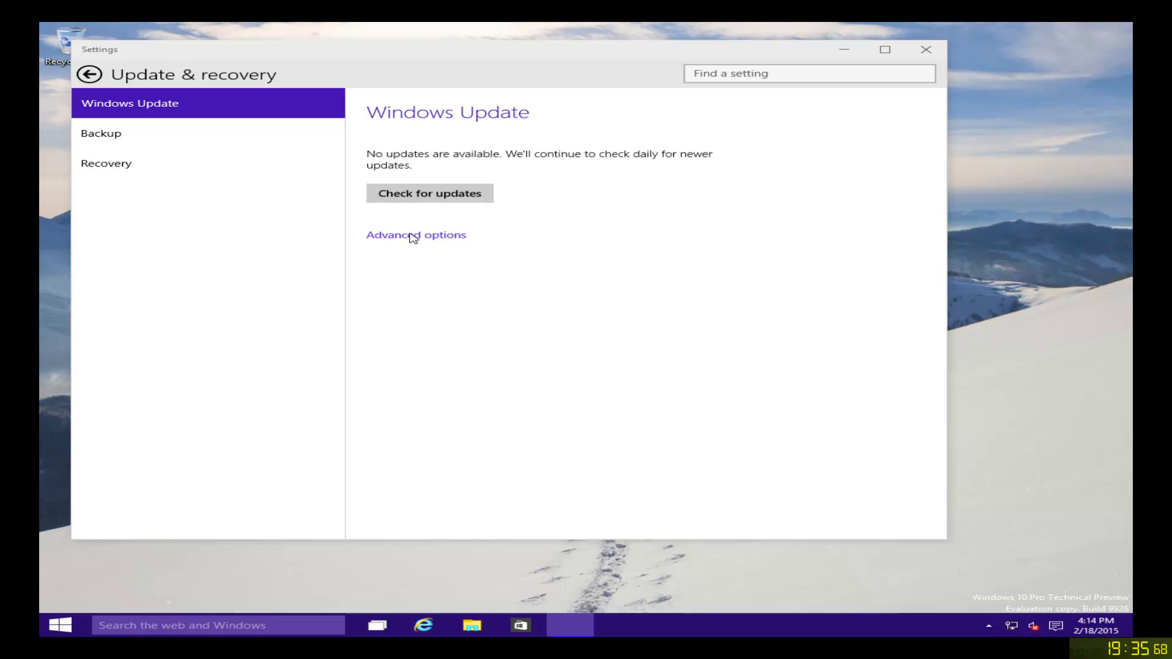
click(415, 234)
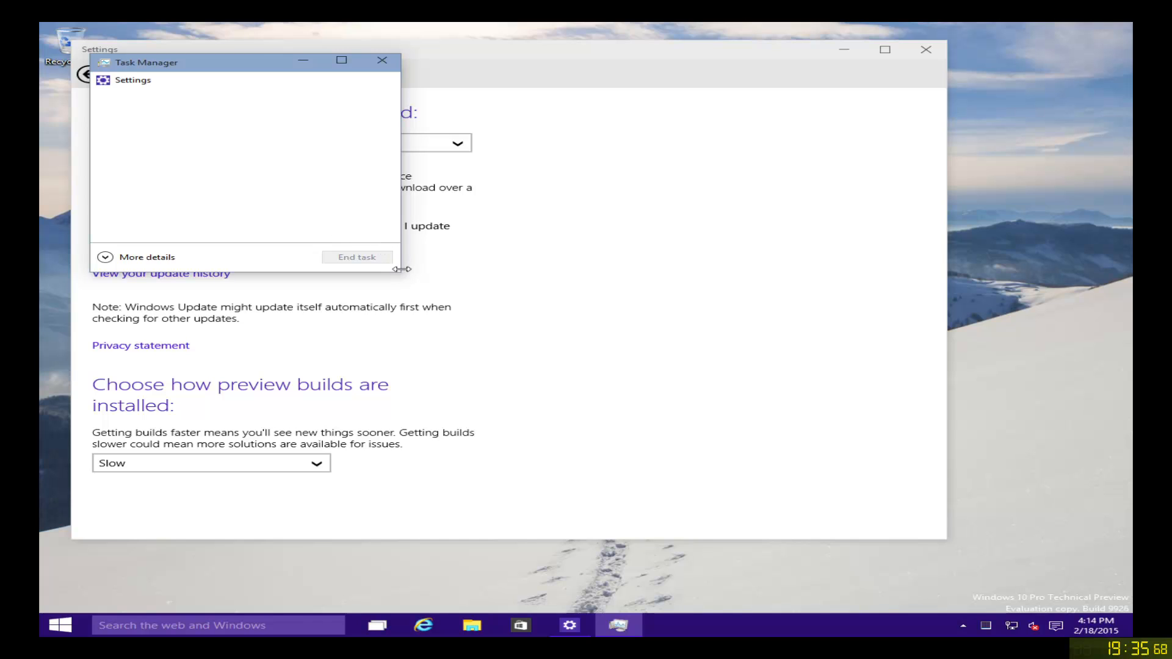
Step: Inspect Task Manager's CPU, memory and process details, then close it
click(148, 256)
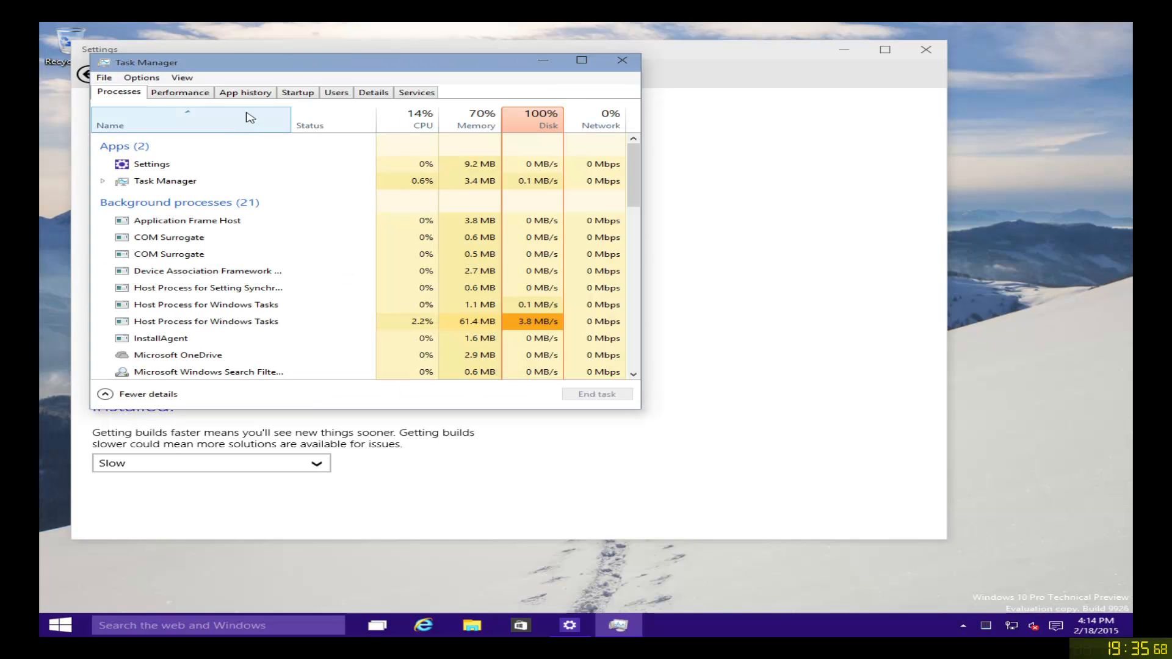
click(180, 93)
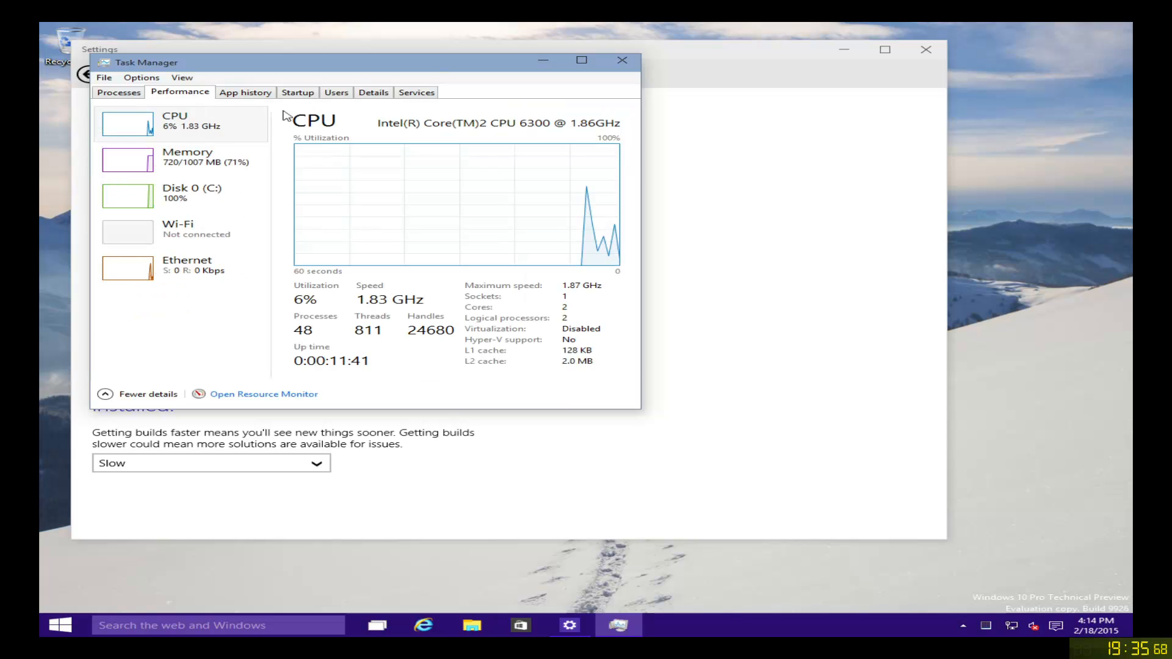
click(373, 92)
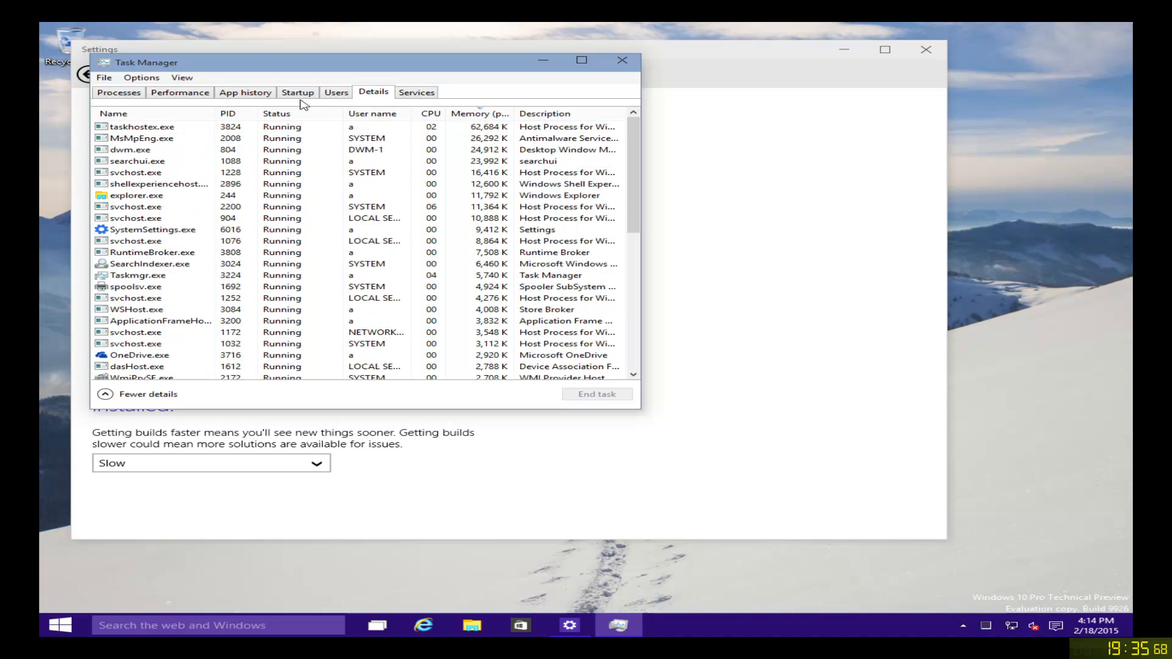
click(179, 92)
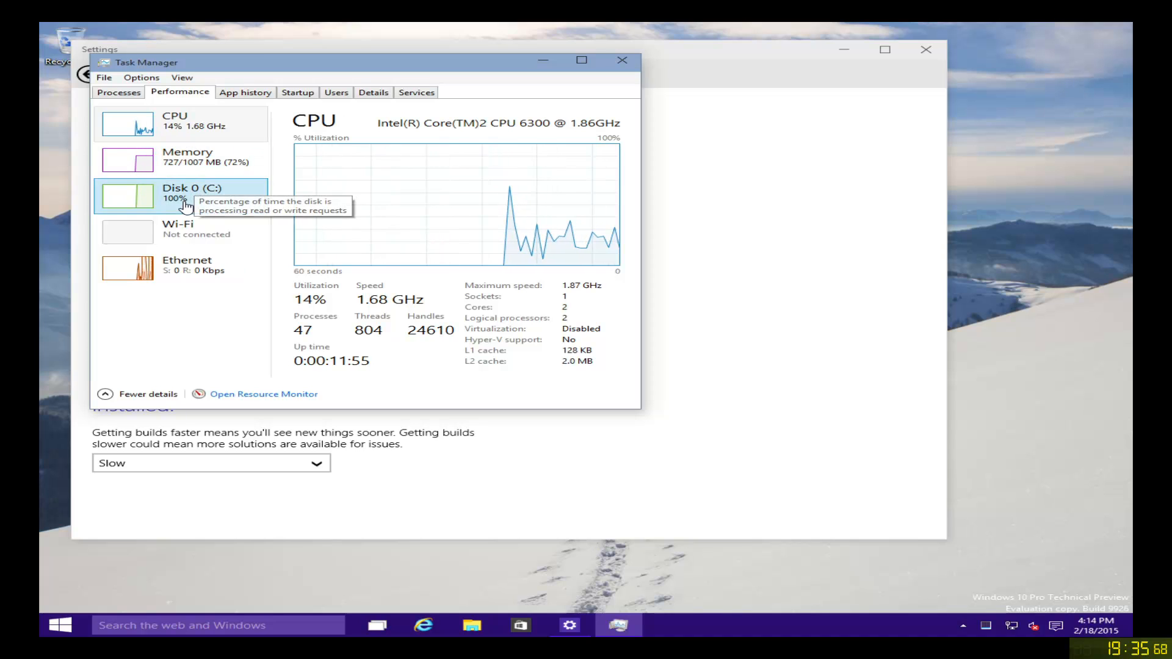
click(183, 194)
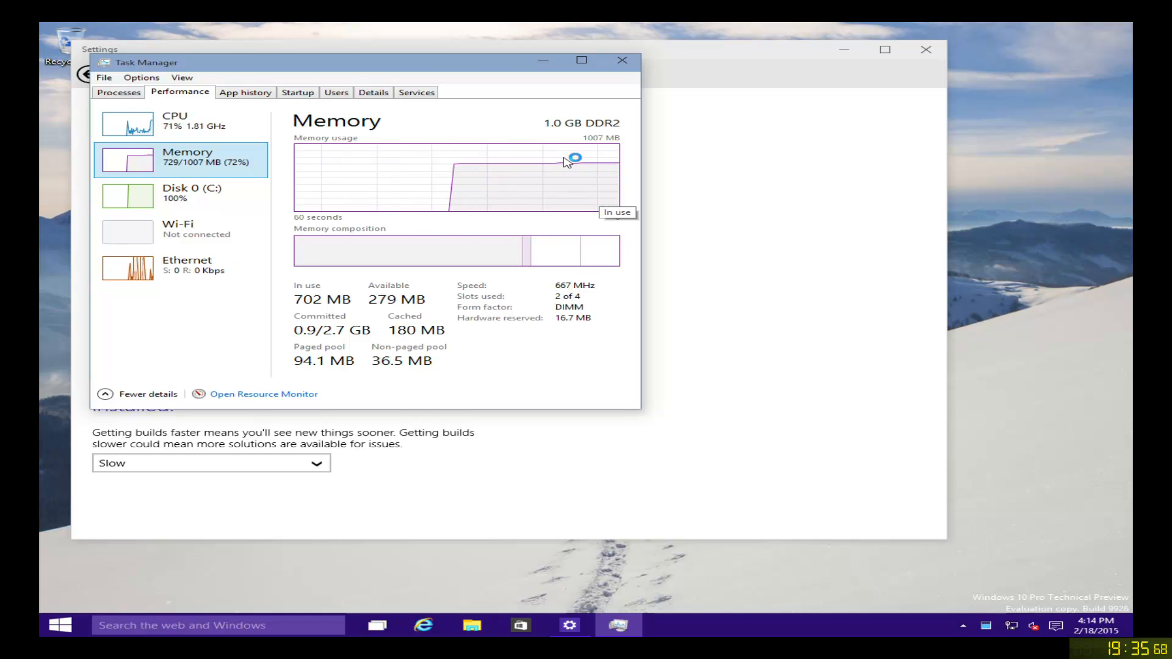
mouse_move(232, 183)
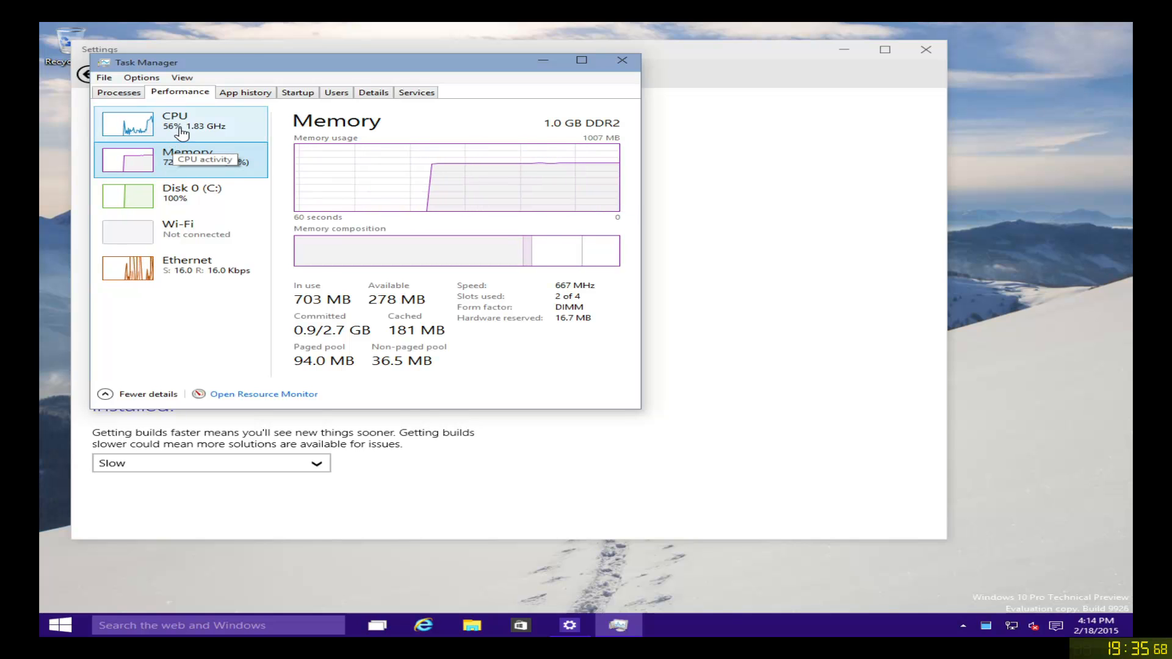
mouse_move(186, 206)
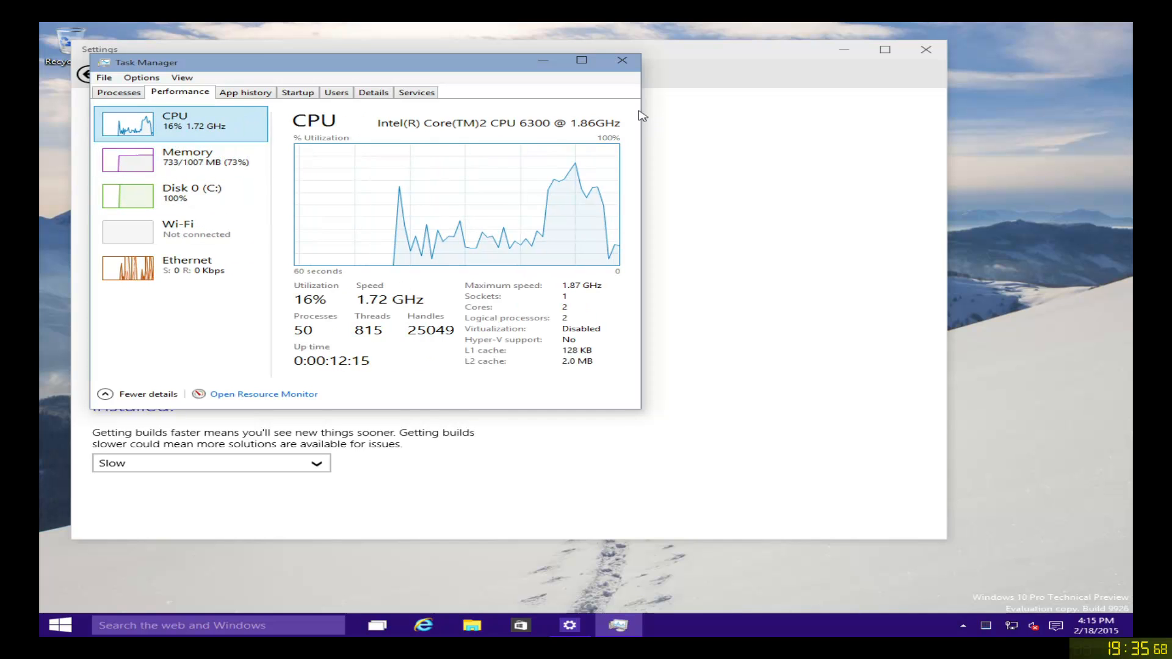
click(621, 60)
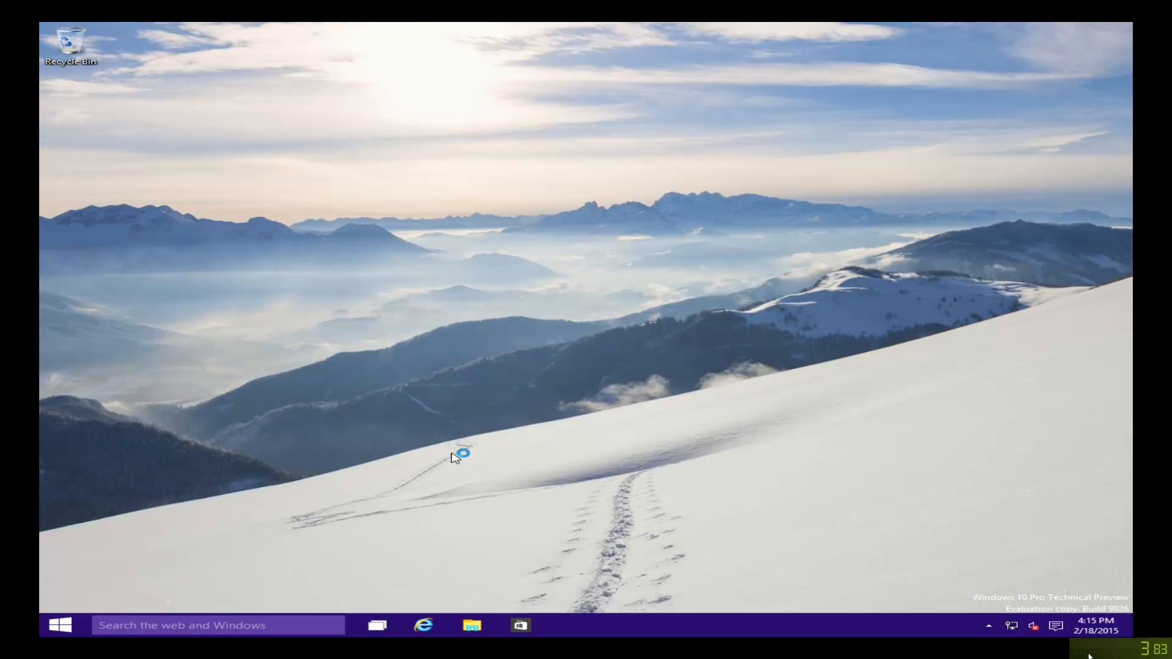
mouse_move(342, 99)
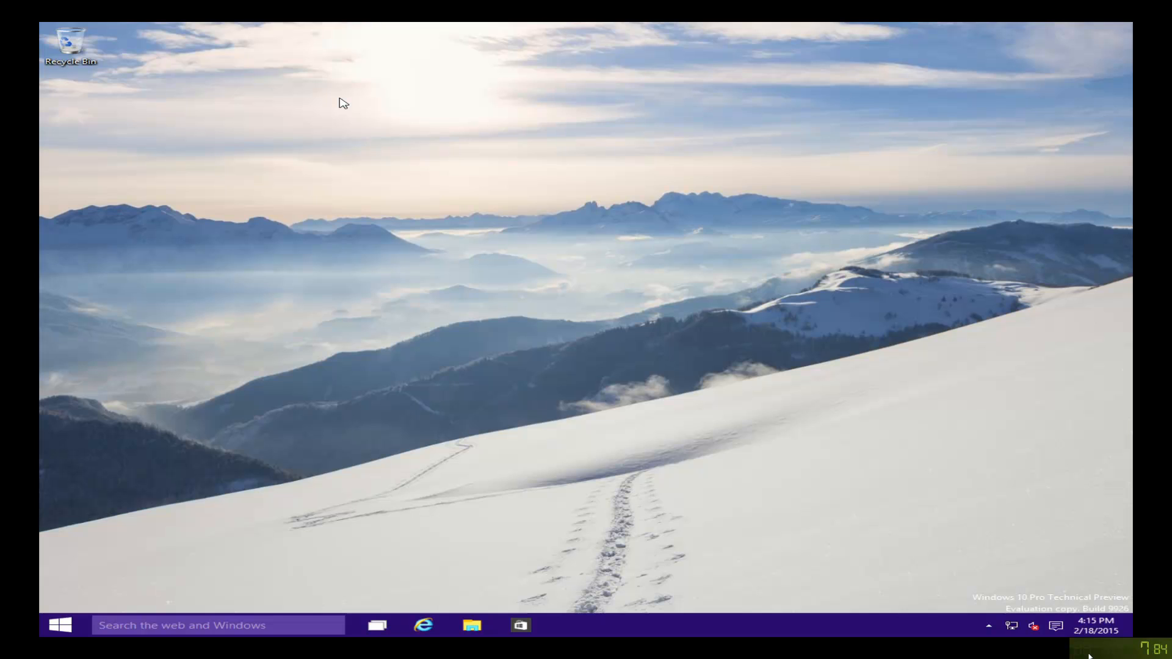
Step: Launch Internet Explorer and go to the getfirefox download site
click(423, 626)
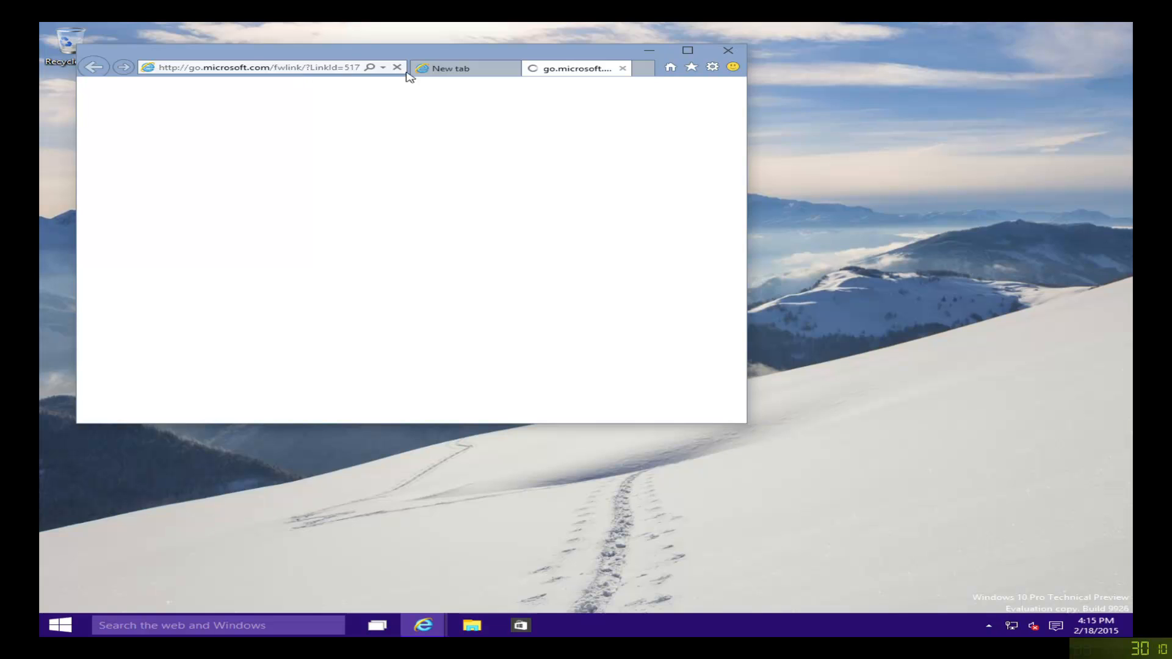
click(623, 67)
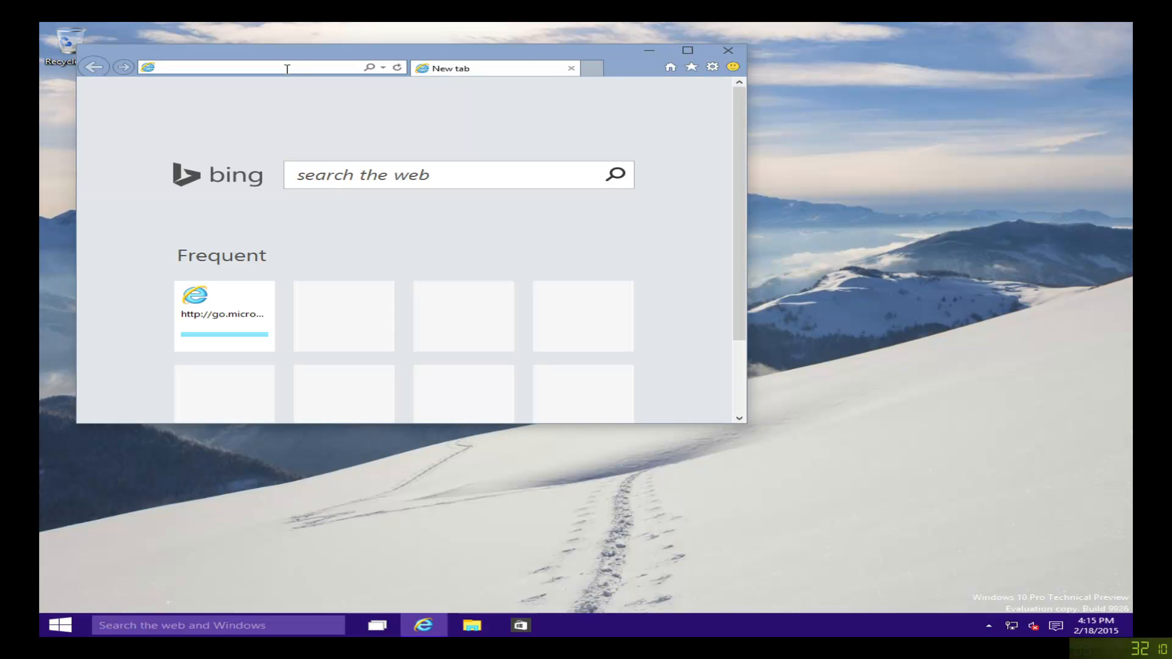
text(getfiref)
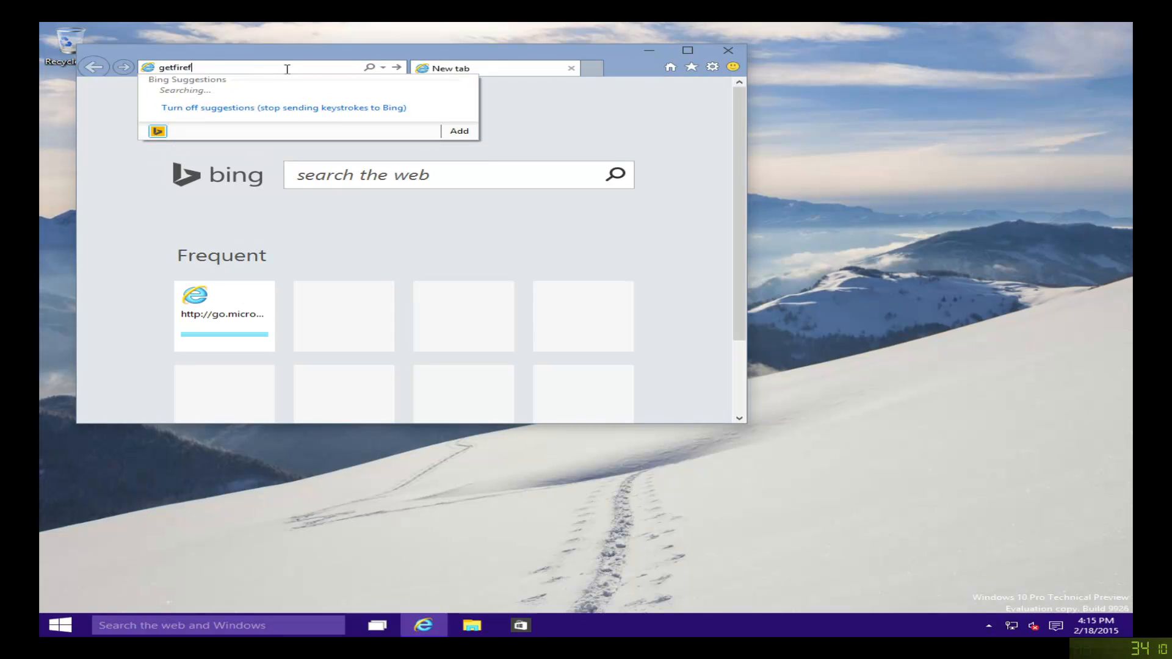
key(Enter)
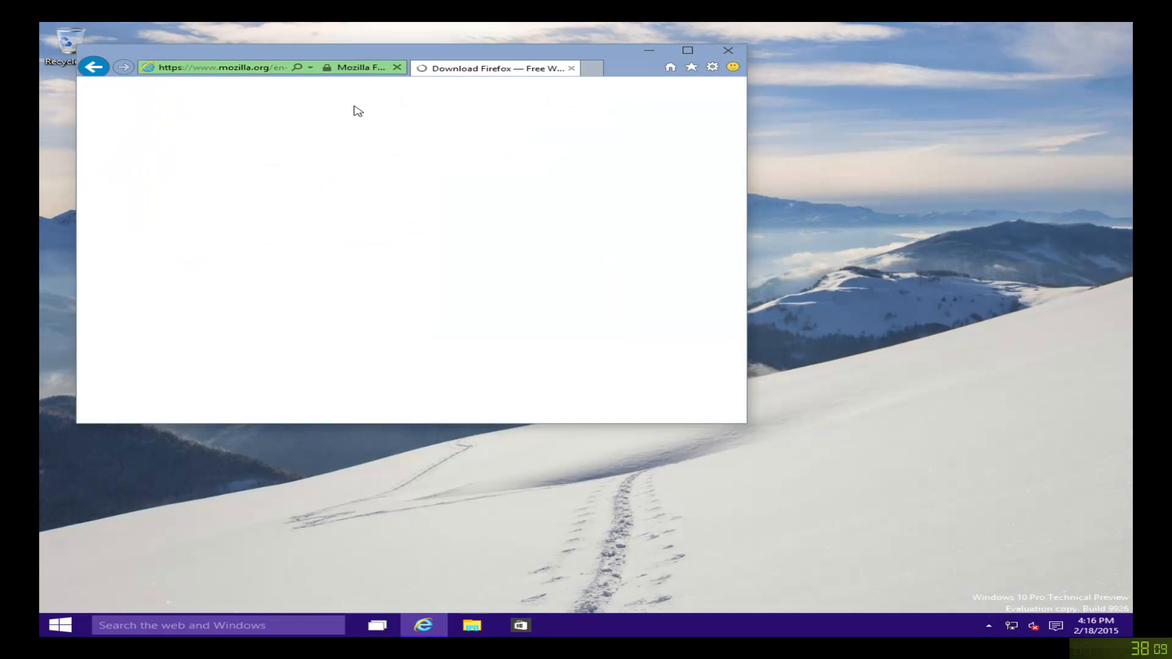
Step: Download and run the Firefox Setup Stub installer
click(403, 278)
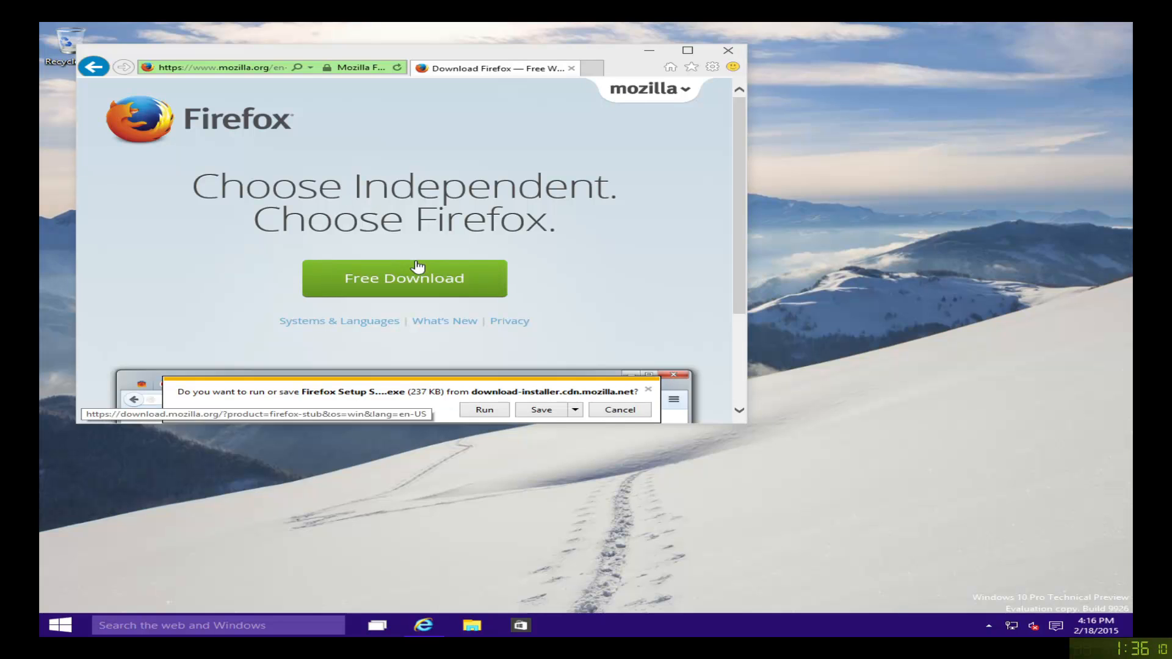
click(541, 409)
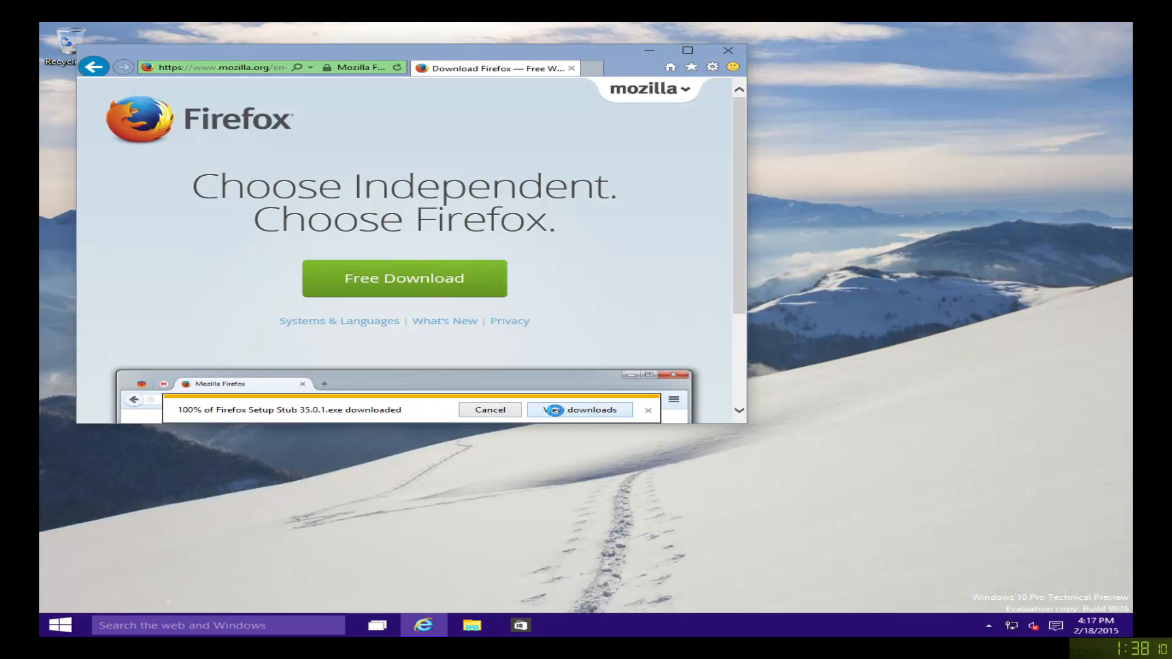
click(580, 409)
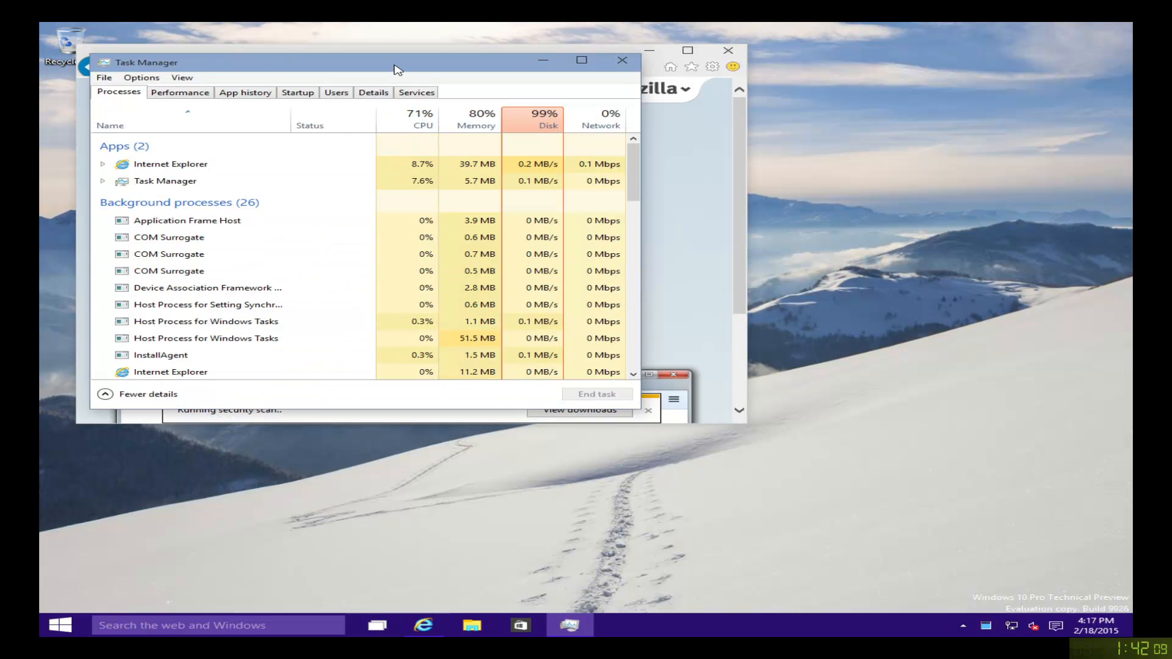
Step: Show Task Manager's performance graphs and close Internet Explorer
click(180, 92)
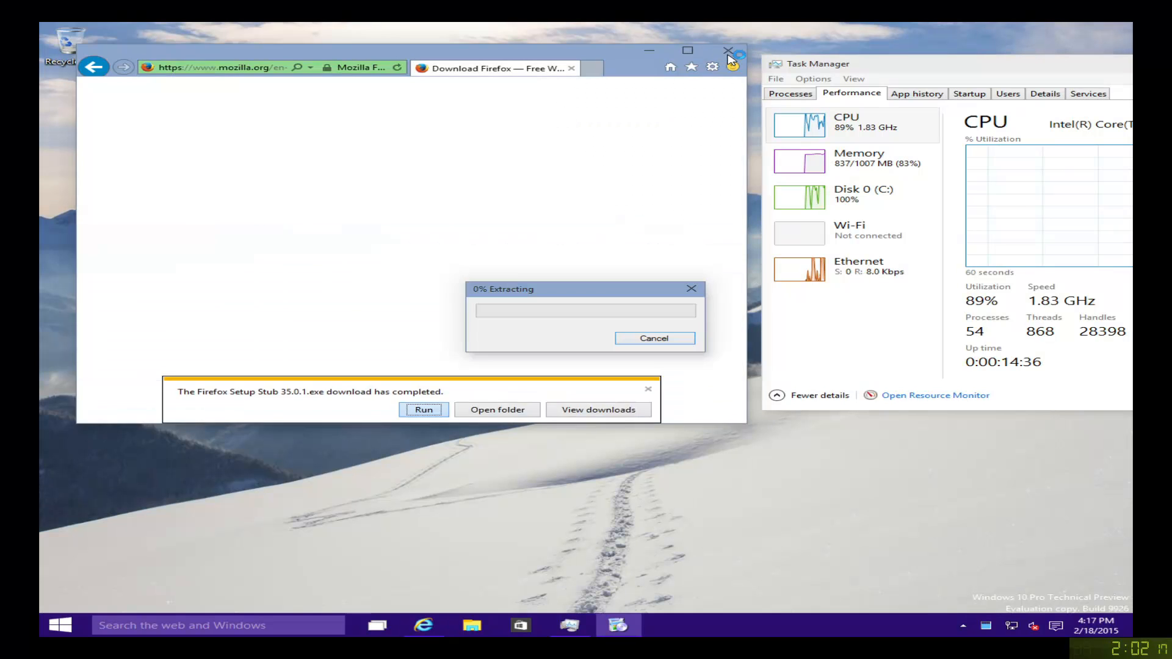
click(726, 53)
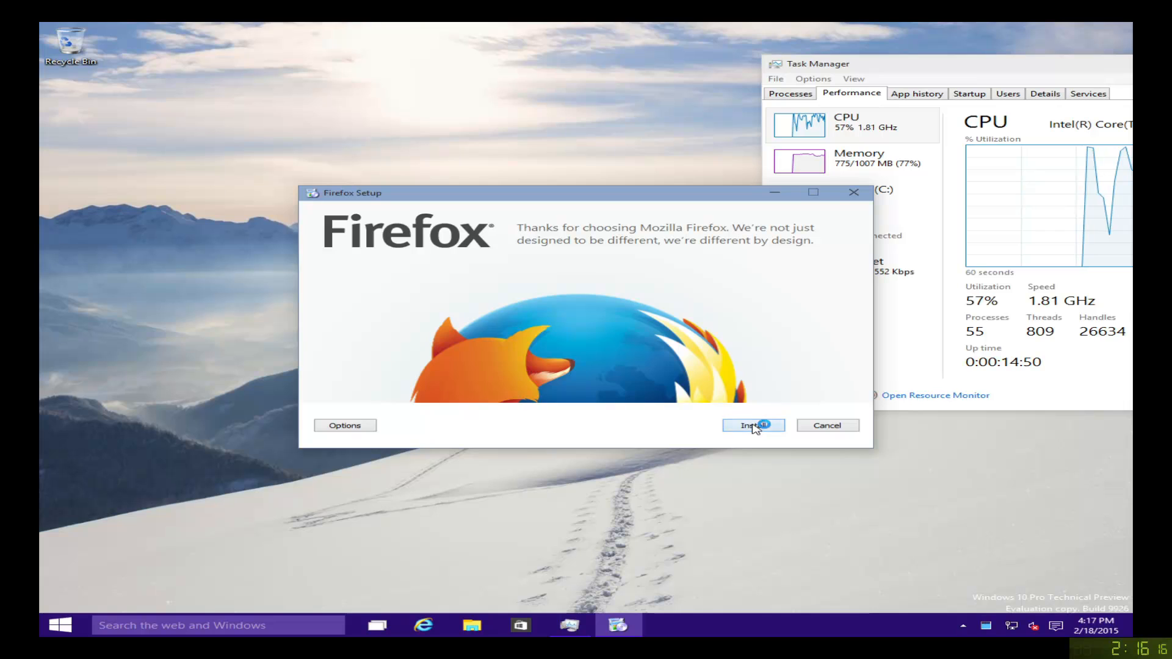
click(753, 426)
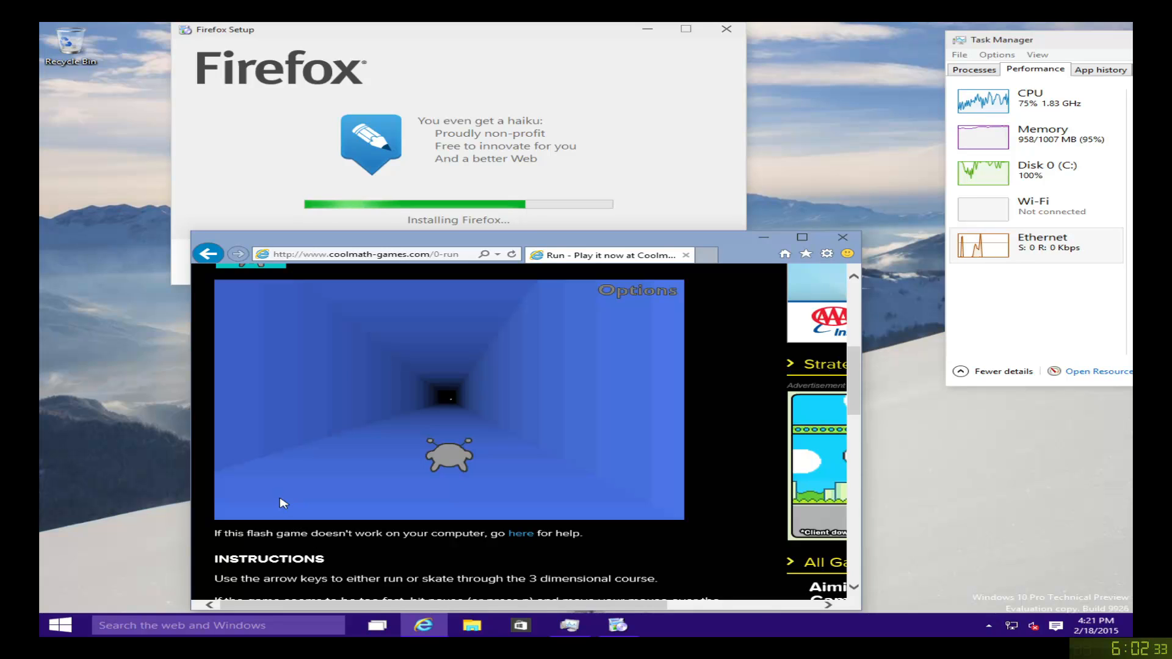
mouse_move(415, 439)
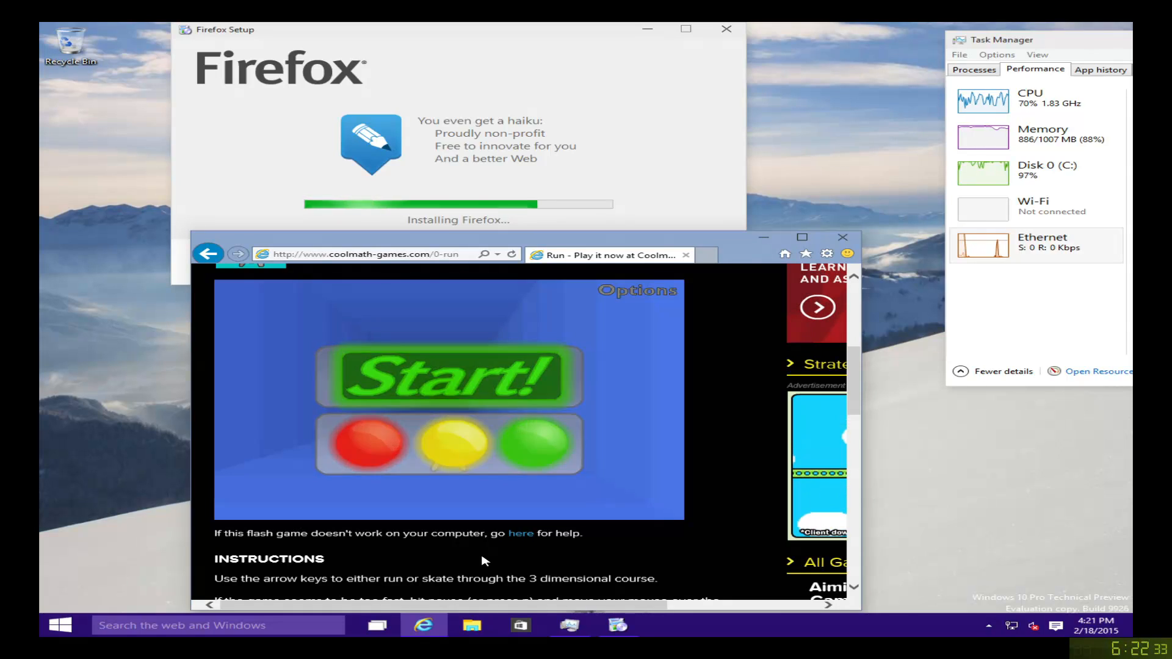
Step: Start a new round of the Run game on Coolmath Games
click(447, 376)
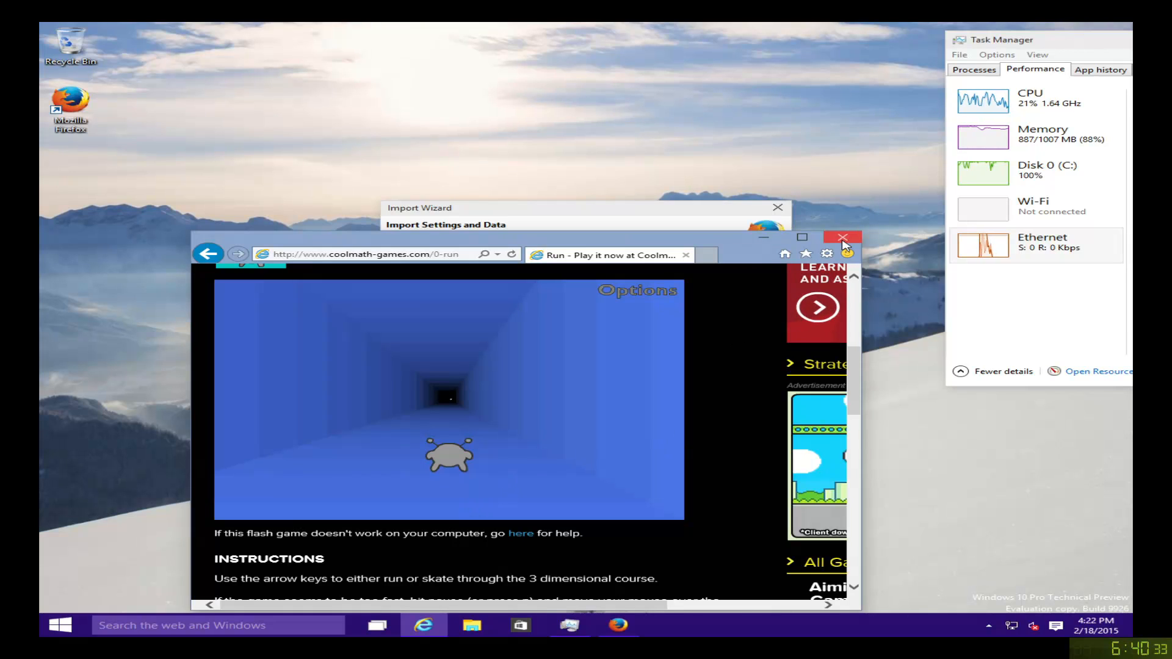
Step: Close Internet Explorer and finish Firefox's Import Wizard with 'Don't import anything'
click(842, 237)
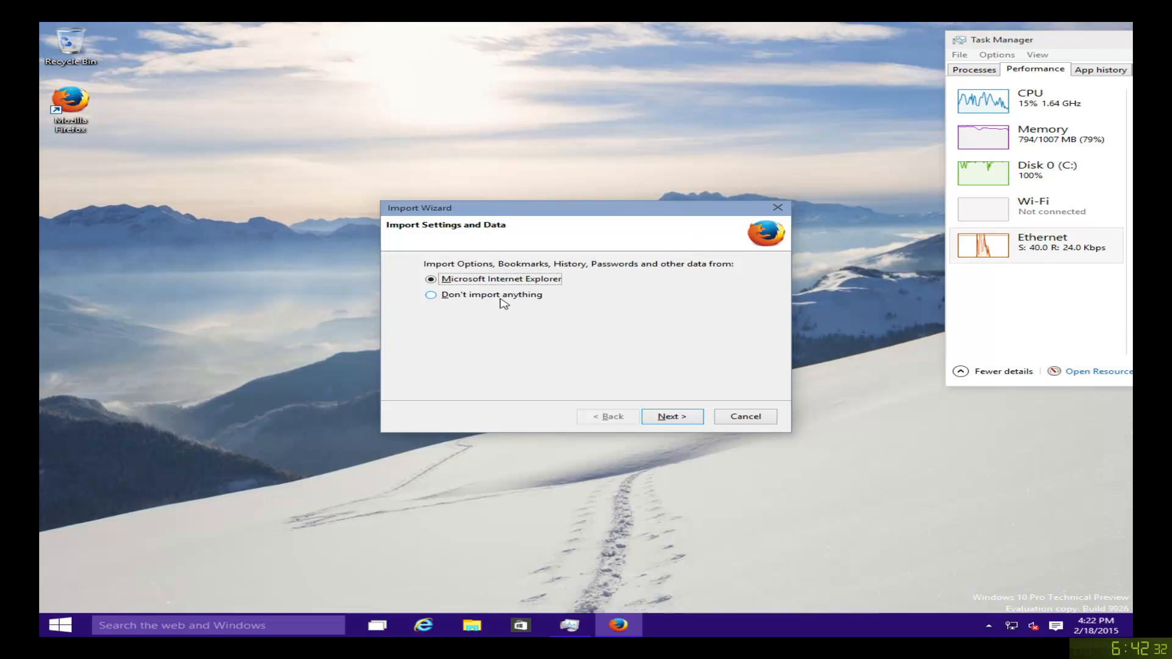
click(431, 294)
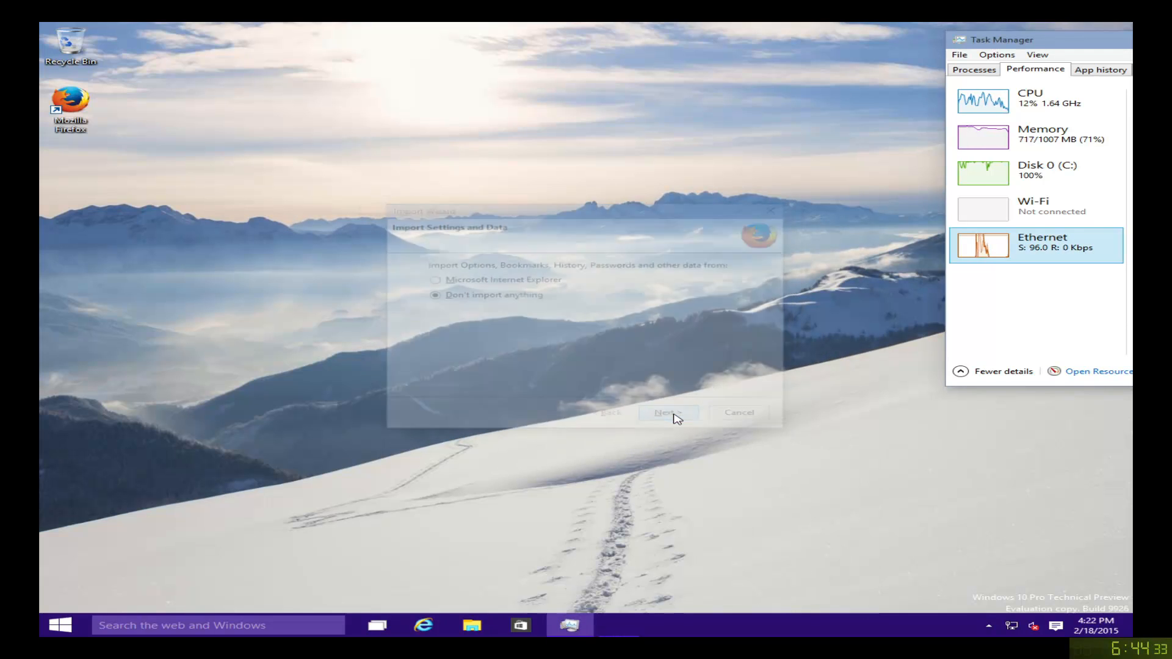
click(667, 412)
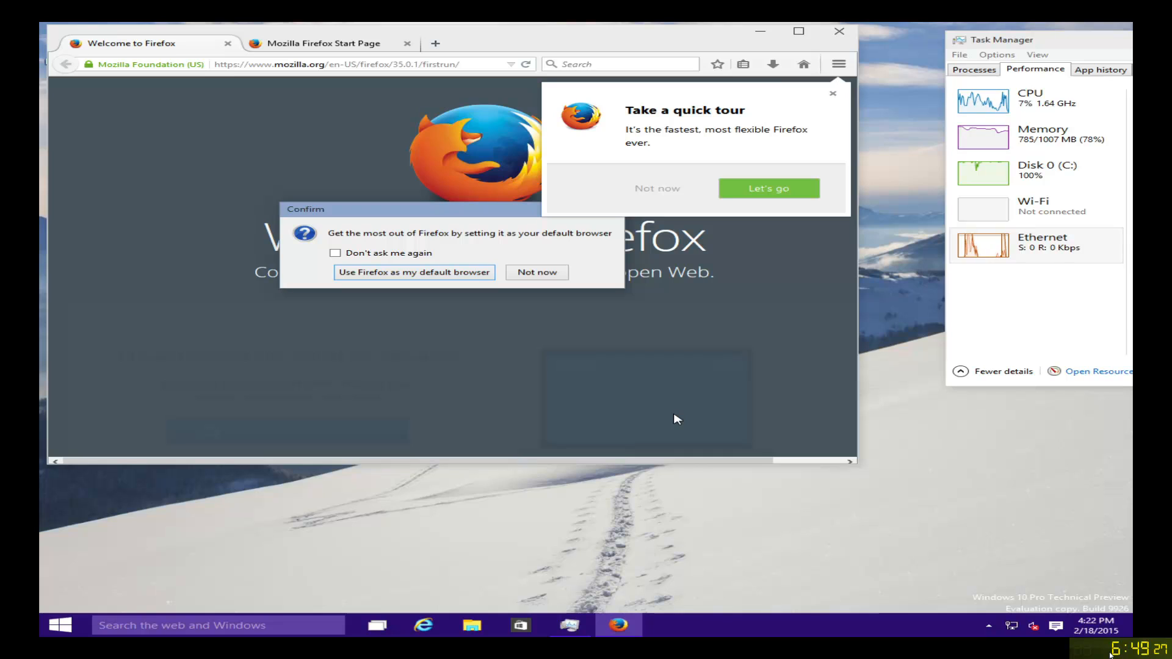
mouse_move(728, 400)
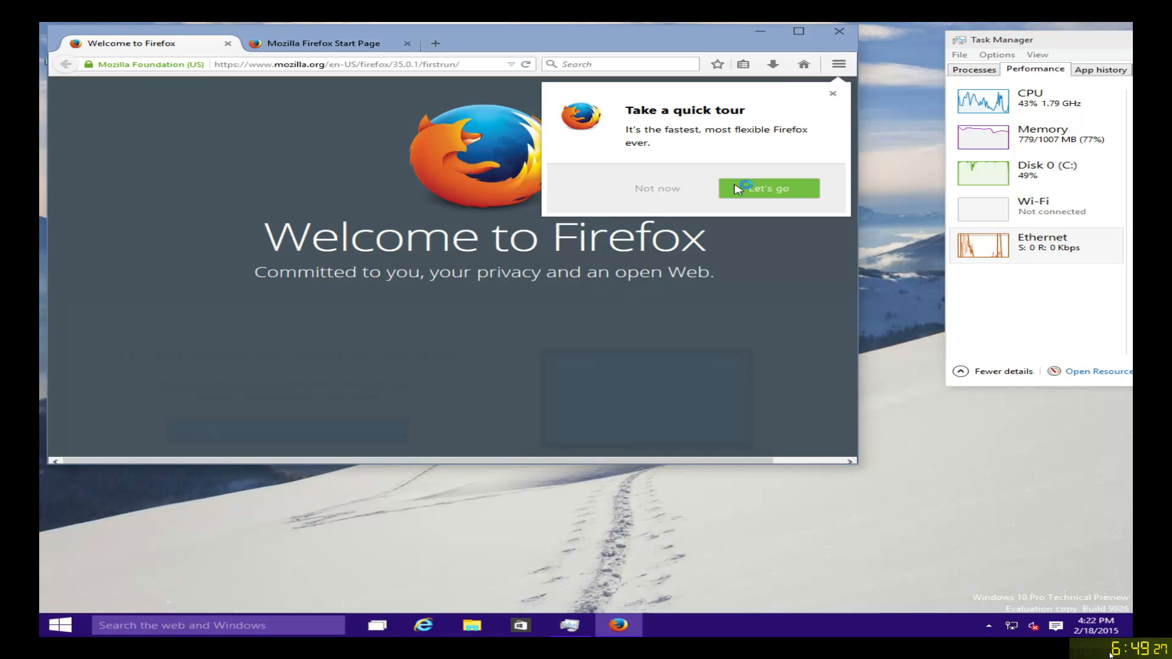
mouse_move(834, 101)
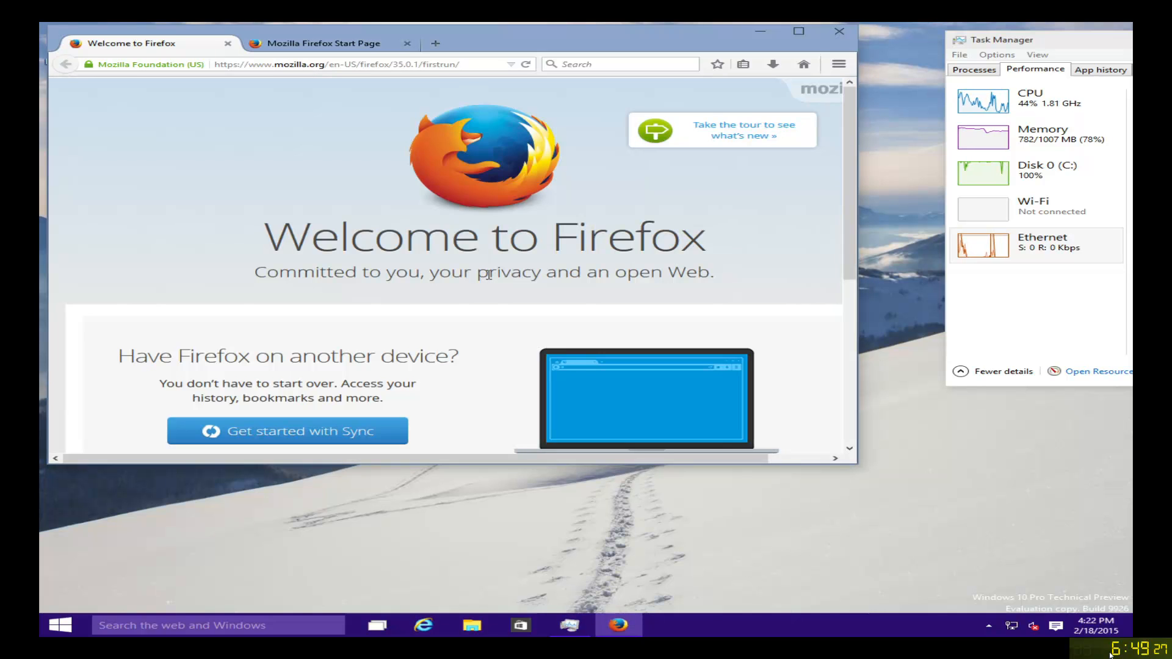
mouse_move(828, 266)
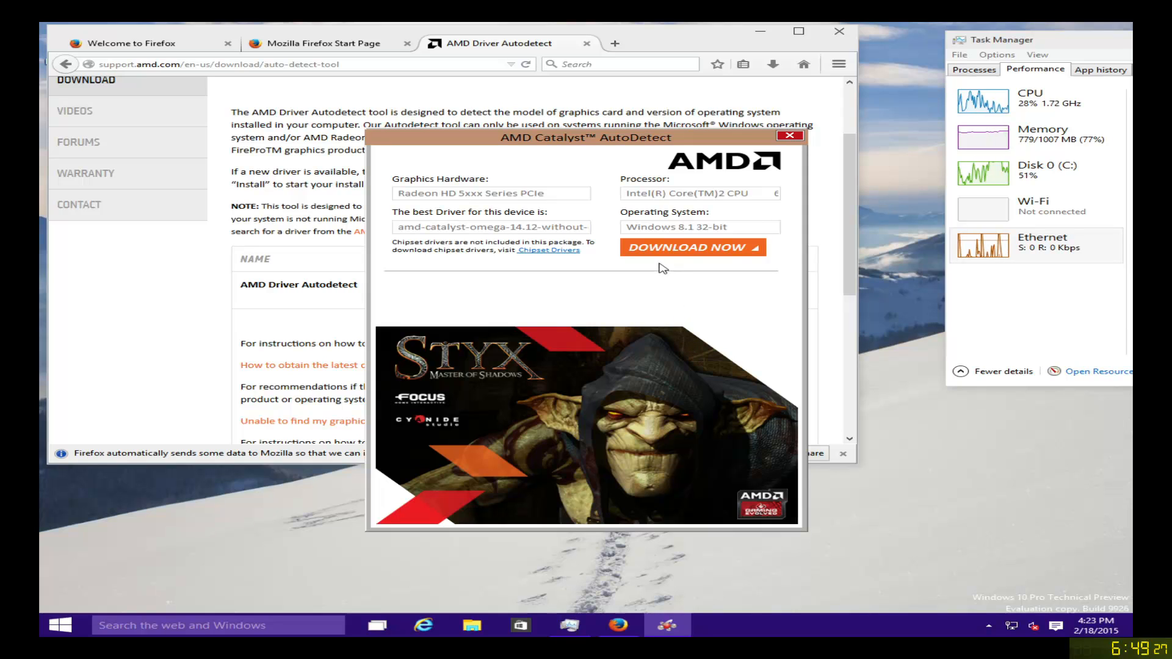
Step: Download the recommended Catalyst driver for the Radeon HD 5xxx card
click(684, 247)
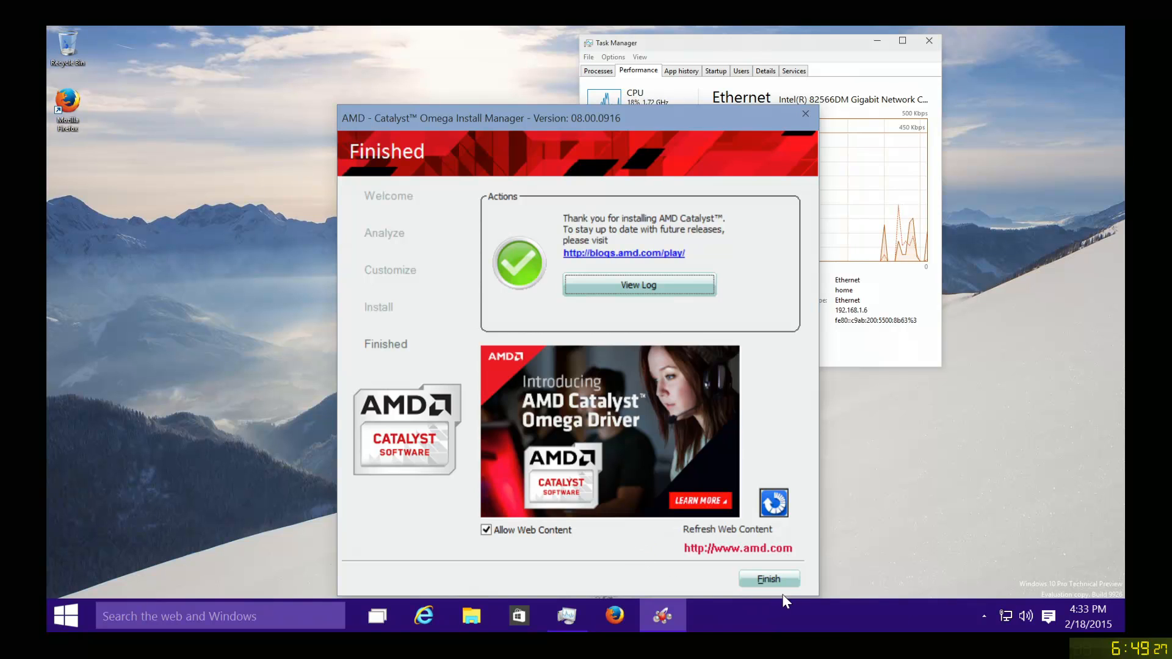
Step: Finish the AMD Catalyst driver installation in the Install Manager
click(768, 578)
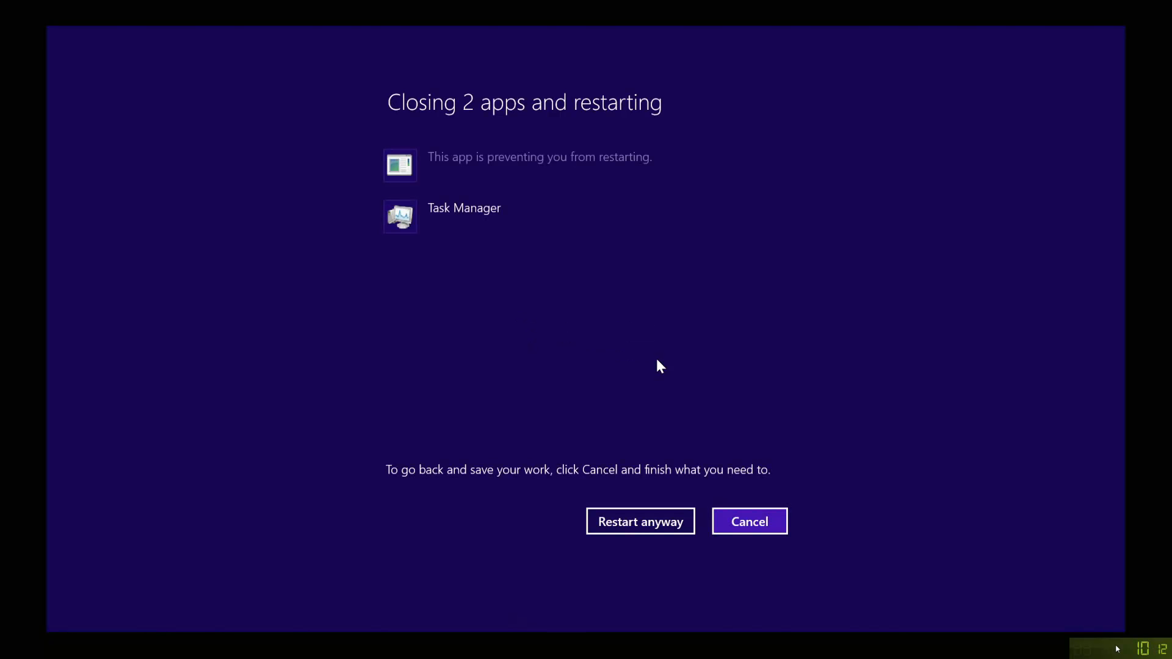
Step: Choose Restart anyway despite Task Manager still being open
click(640, 520)
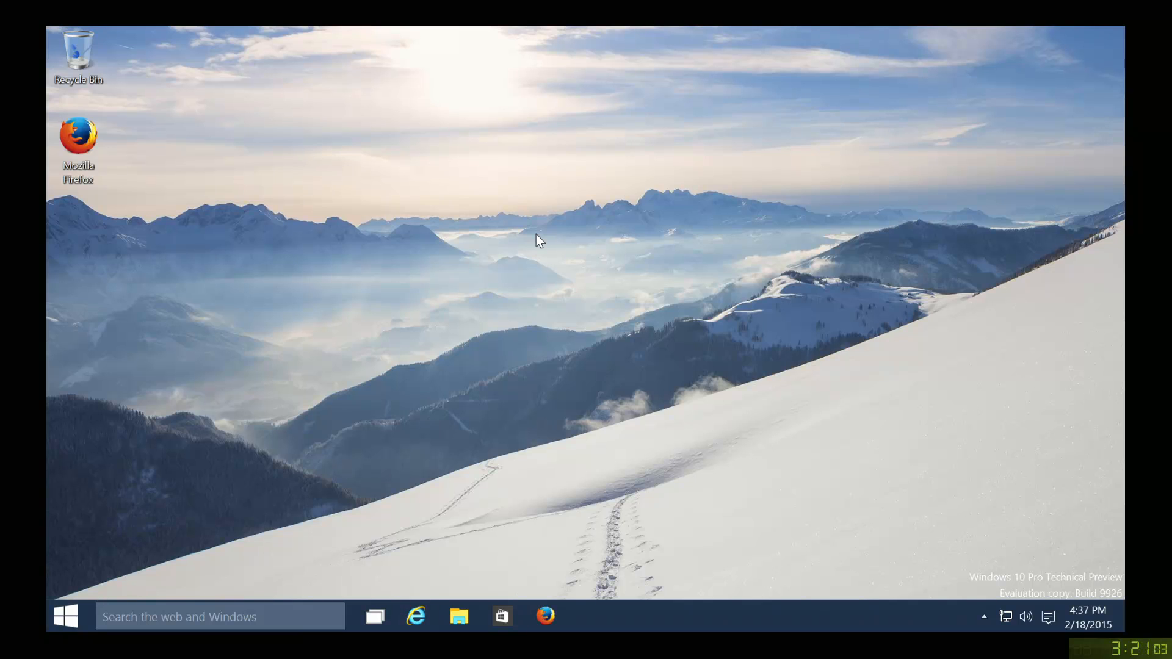
mouse_move(396, 301)
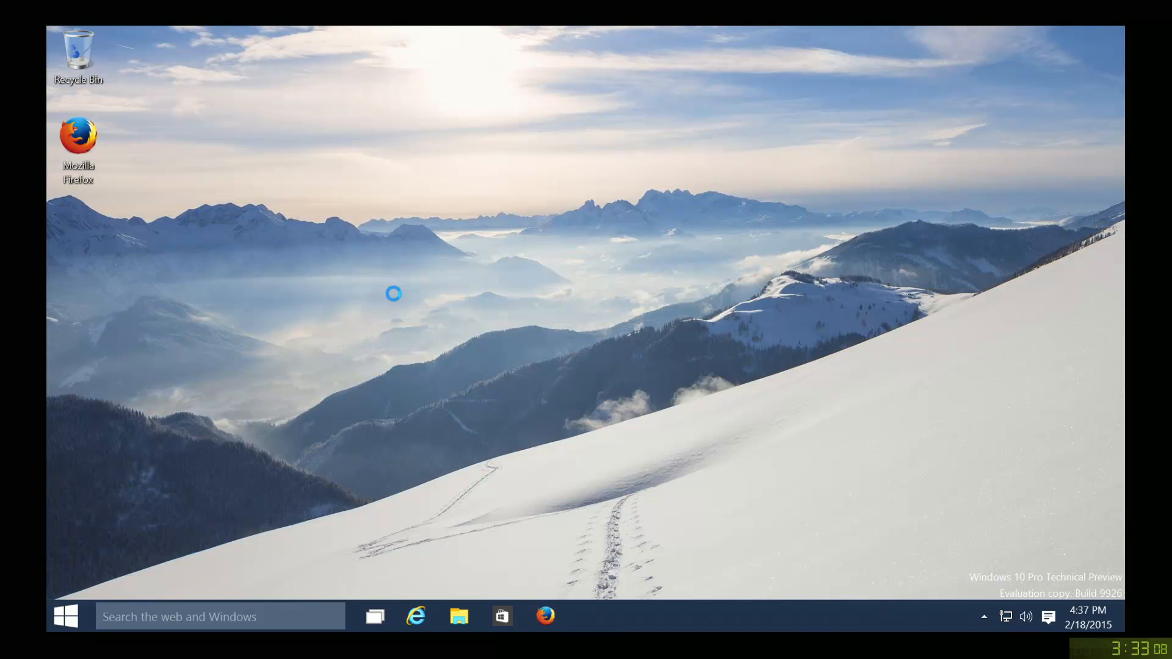
mouse_move(309, 390)
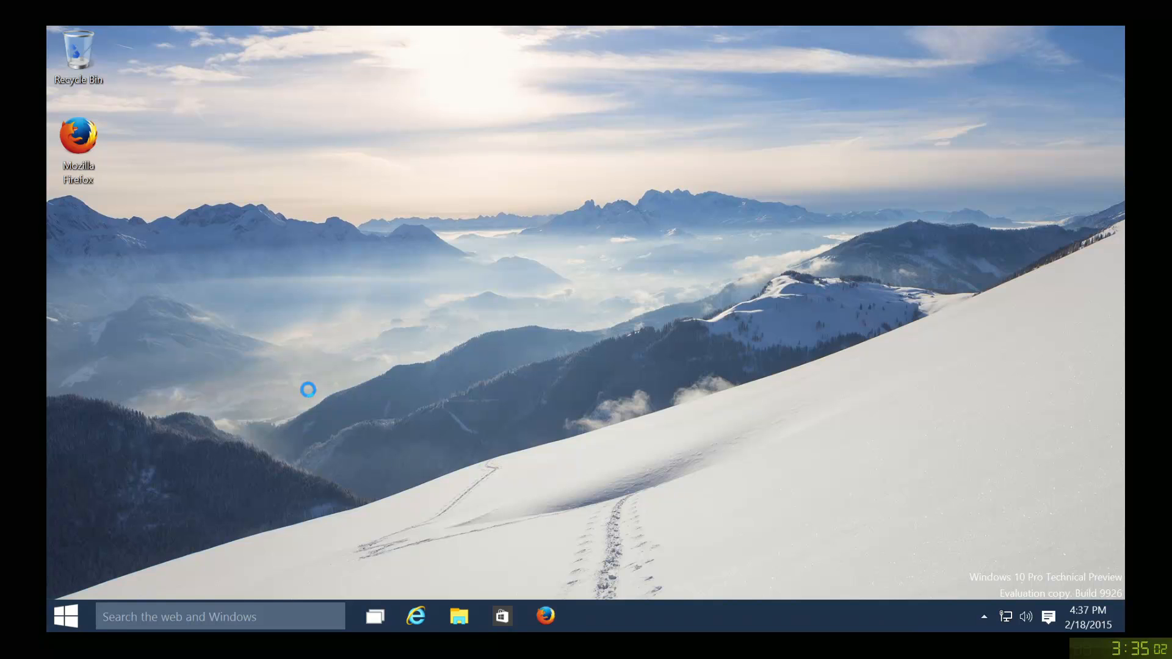
mouse_move(253, 412)
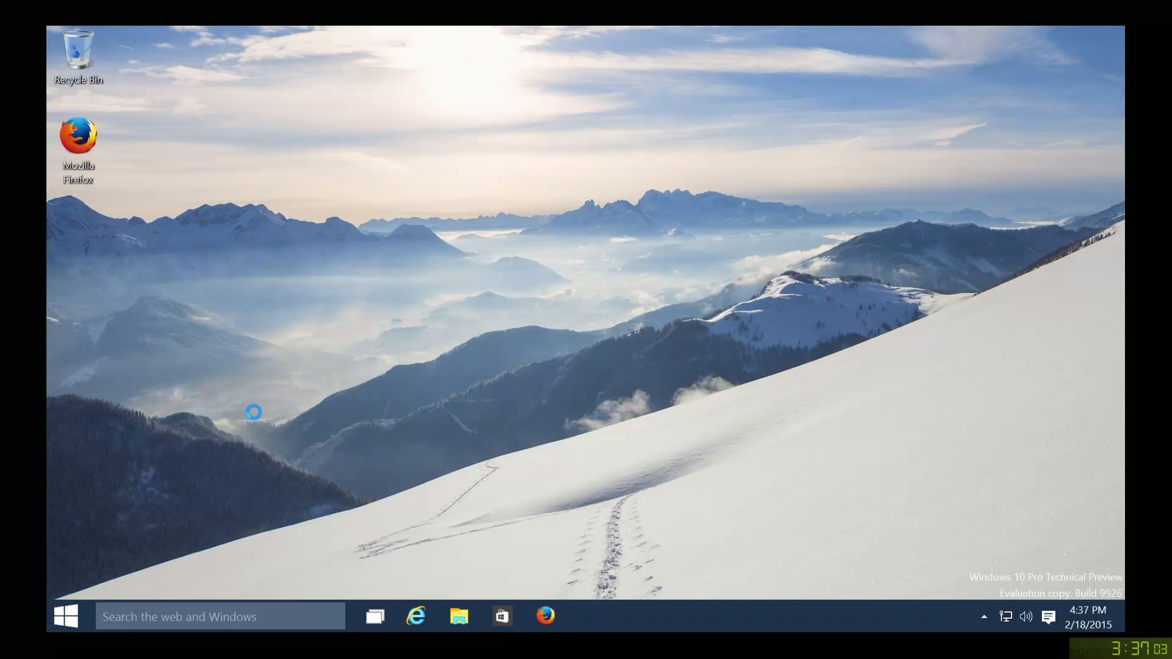
mouse_move(196, 197)
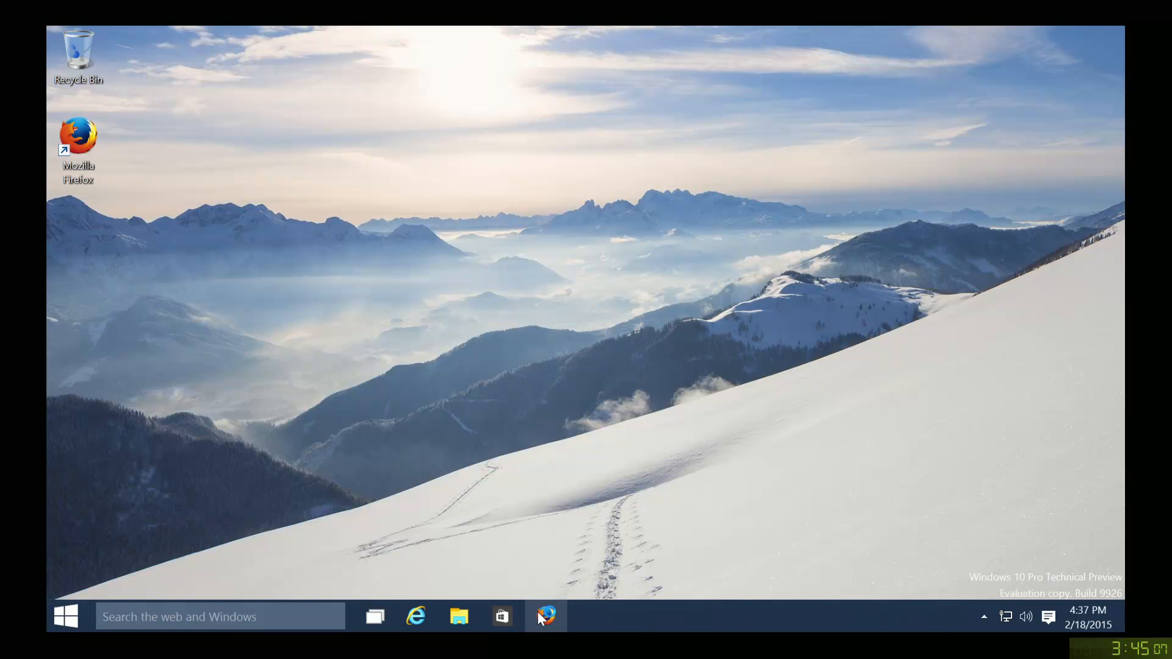
Step: Launch Firefox from its taskbar icon
click(545, 616)
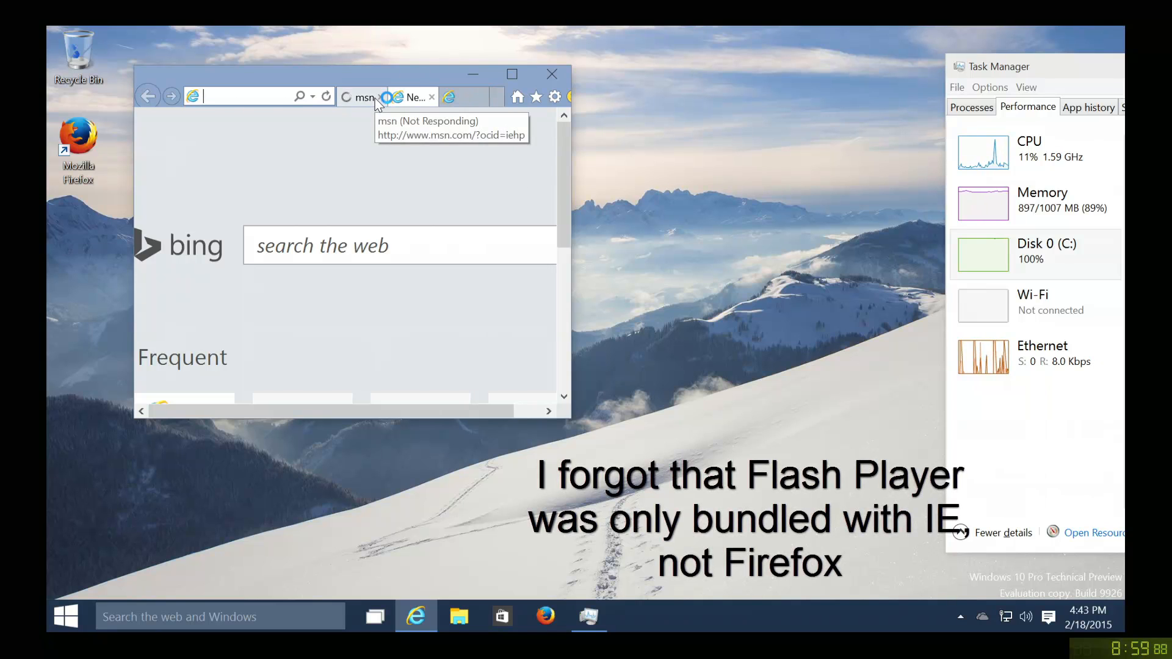
click(386, 97)
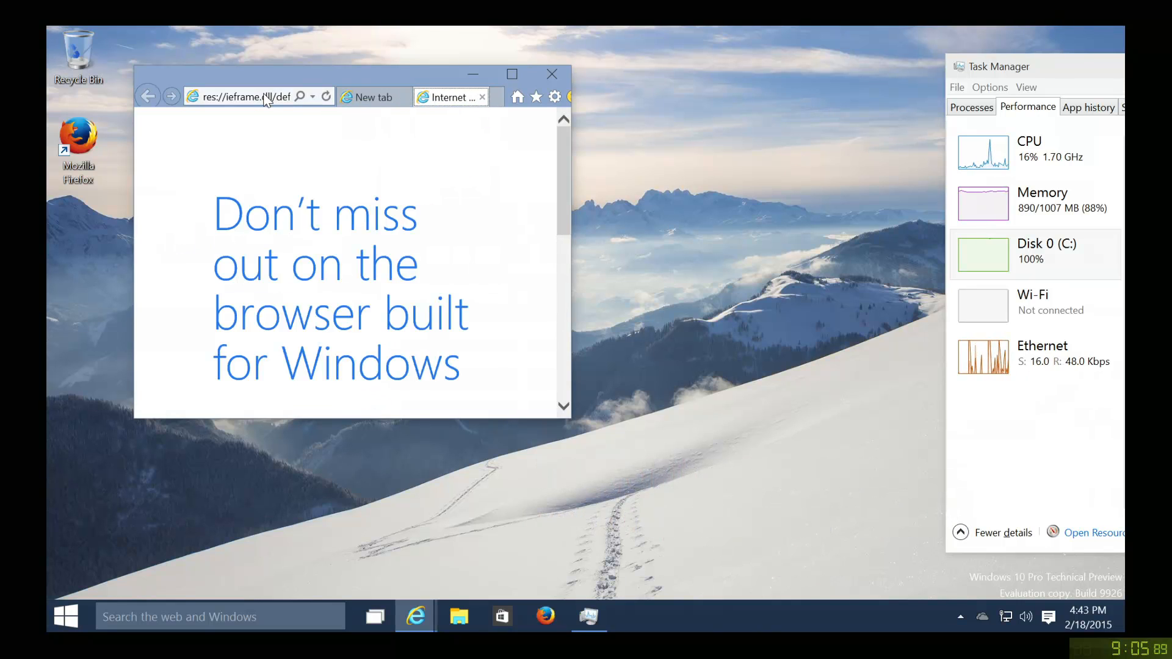
text(g)
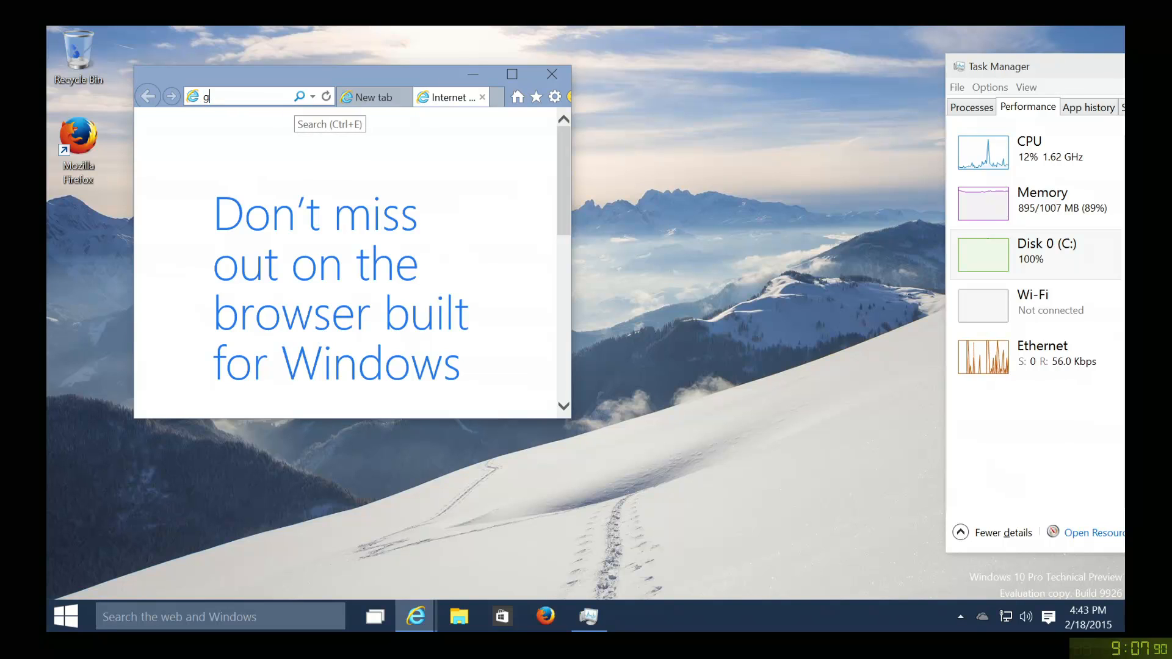
text(http://google.com/)
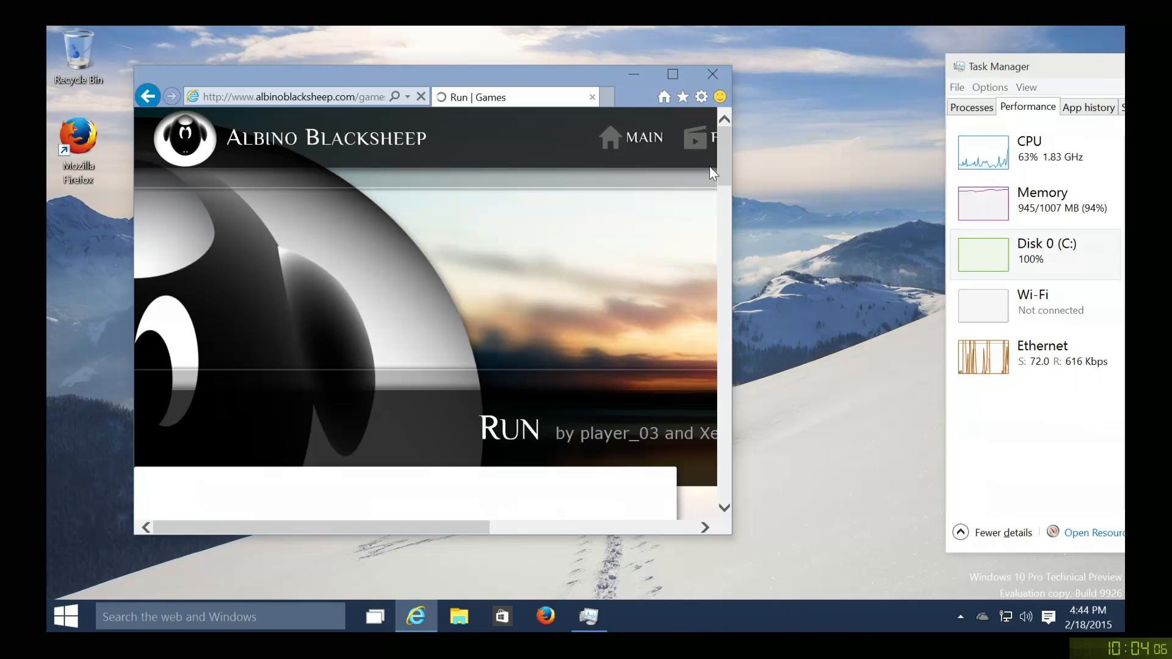
mouse_move(729, 208)
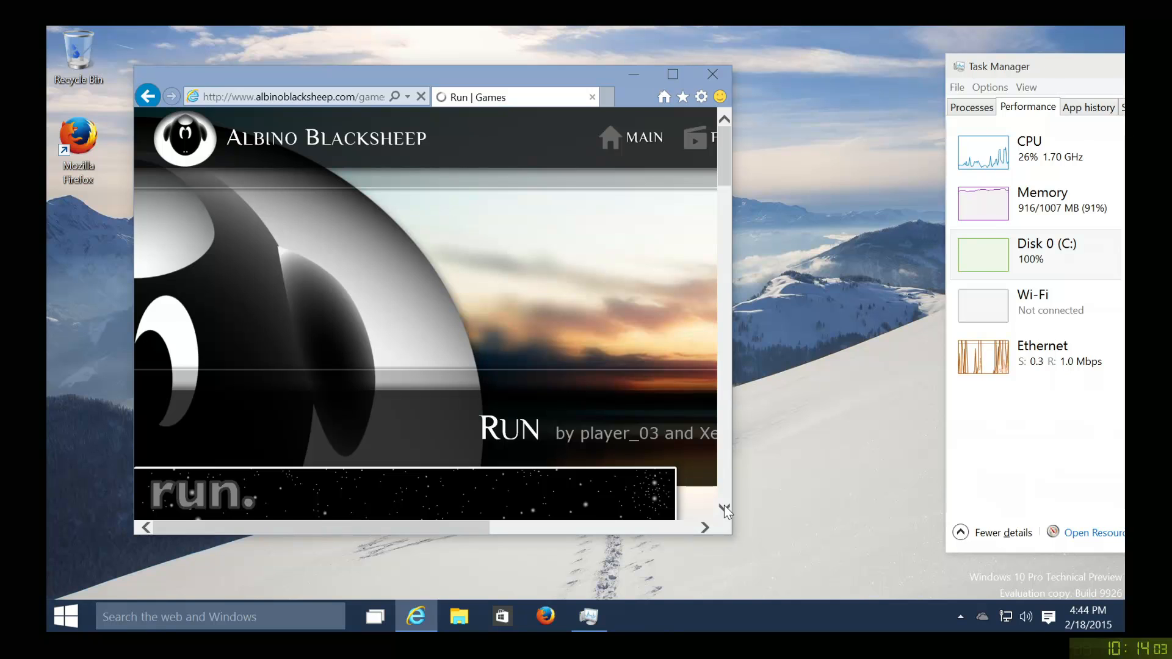
Step: Scroll down the Albino Blacksheep page to reach the Run game
scroll(down, 3)
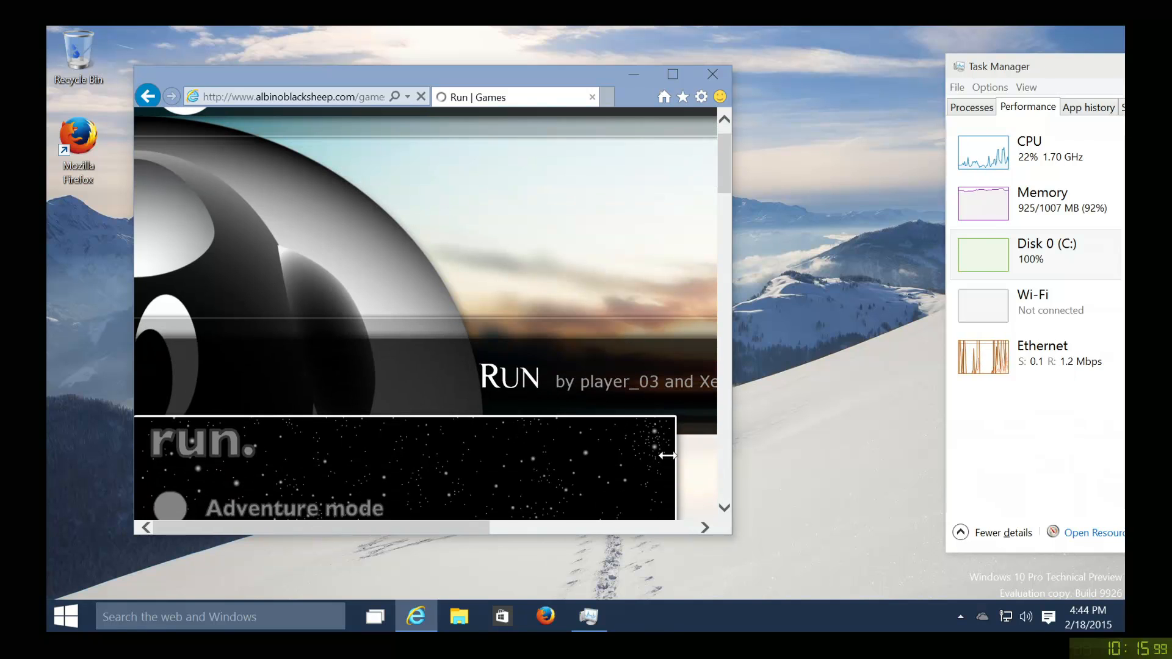
mouse_move(732, 515)
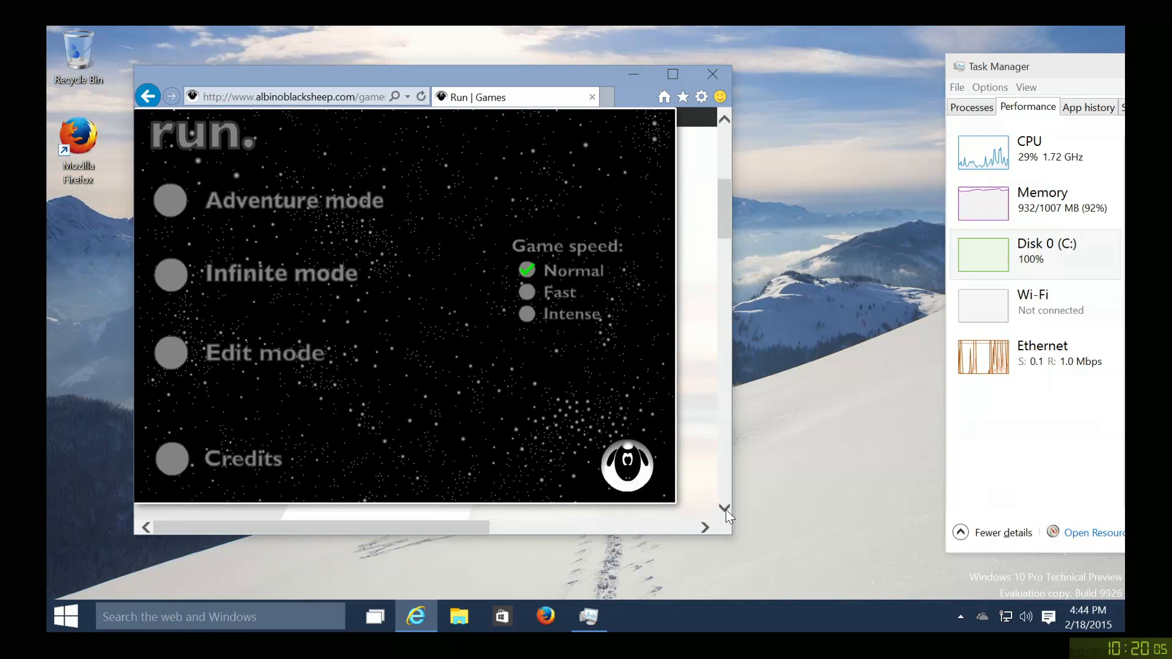
mouse_move(173, 202)
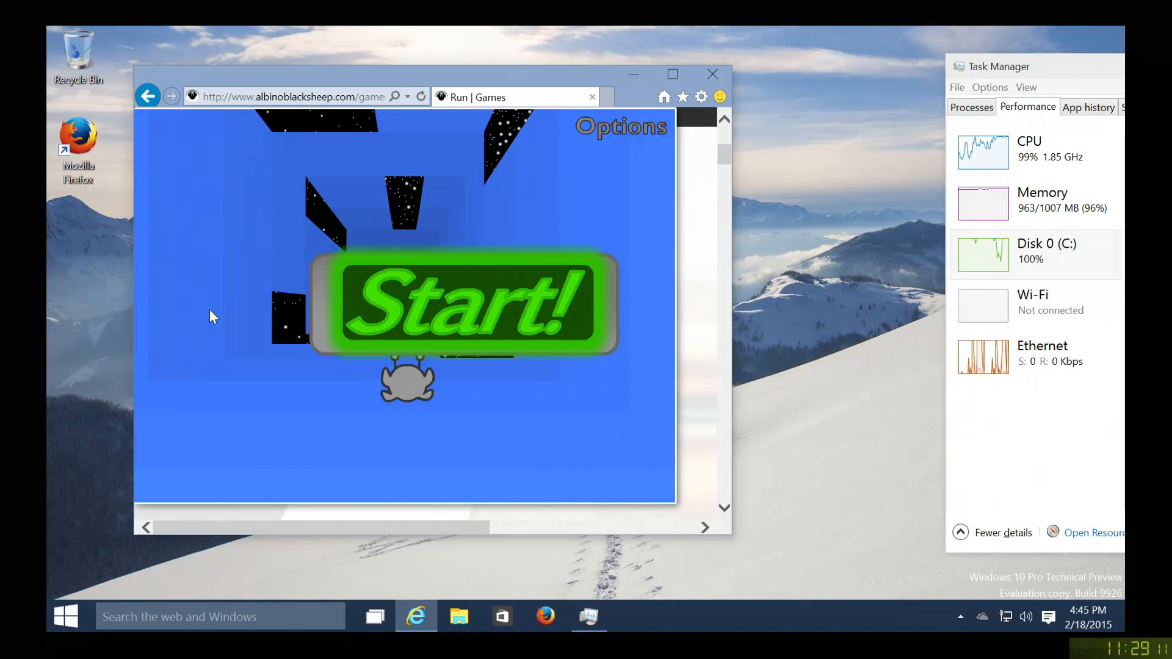
Step: Start the Run level and begin the countdown to run the course
click(459, 303)
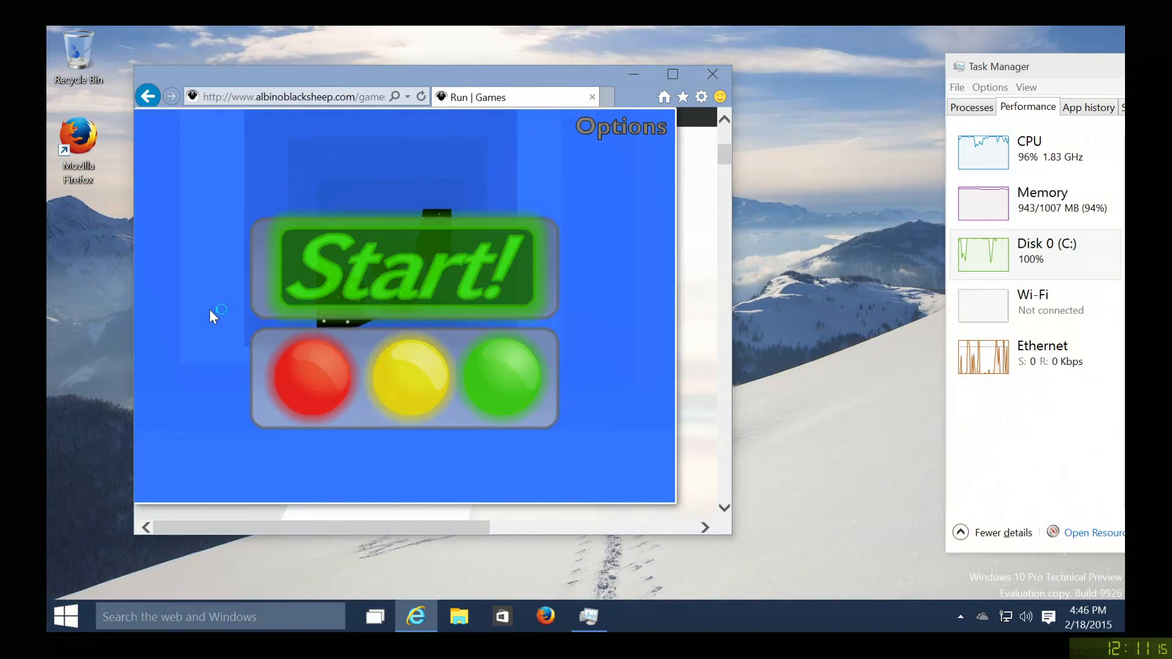
click(403, 266)
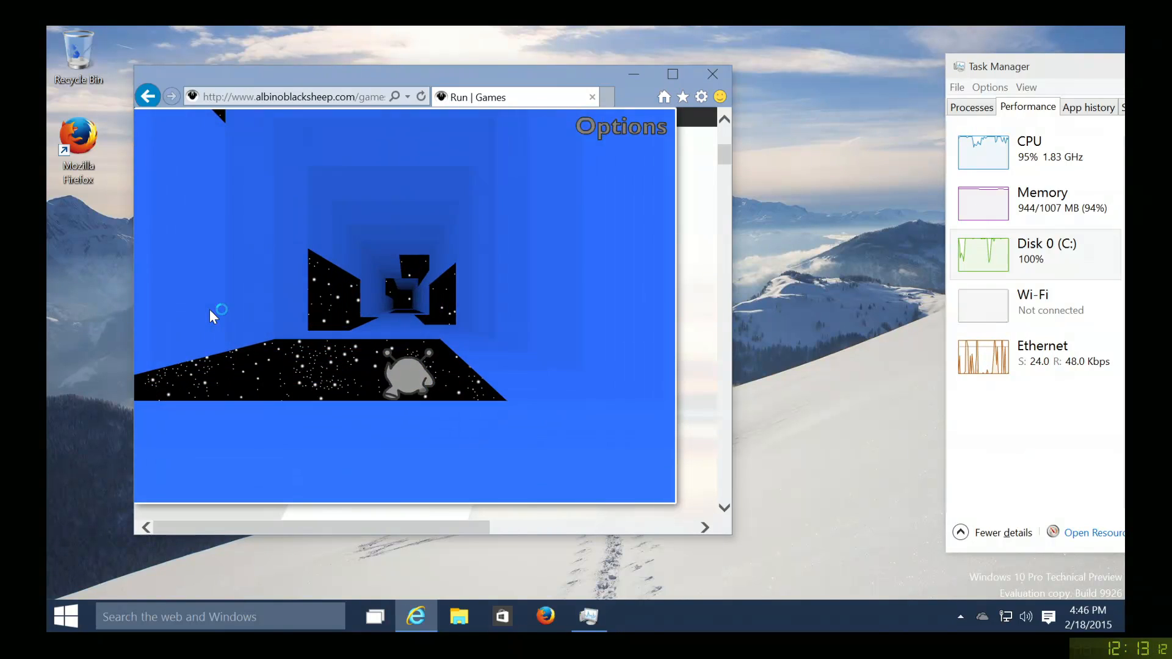